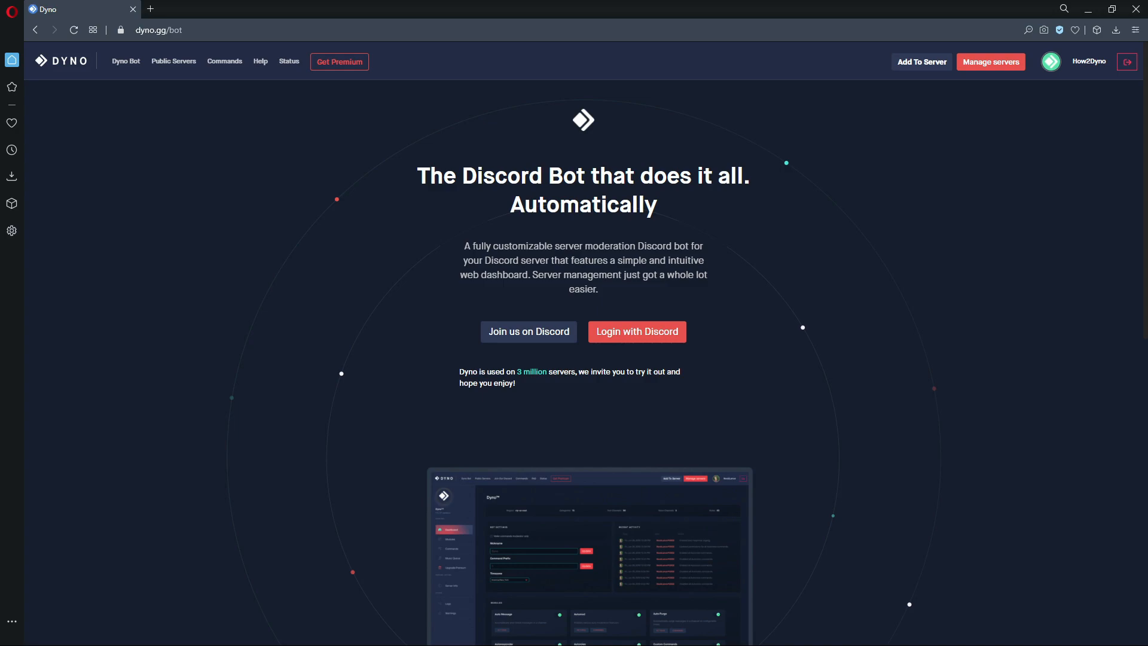
mouse_move(400, 304)
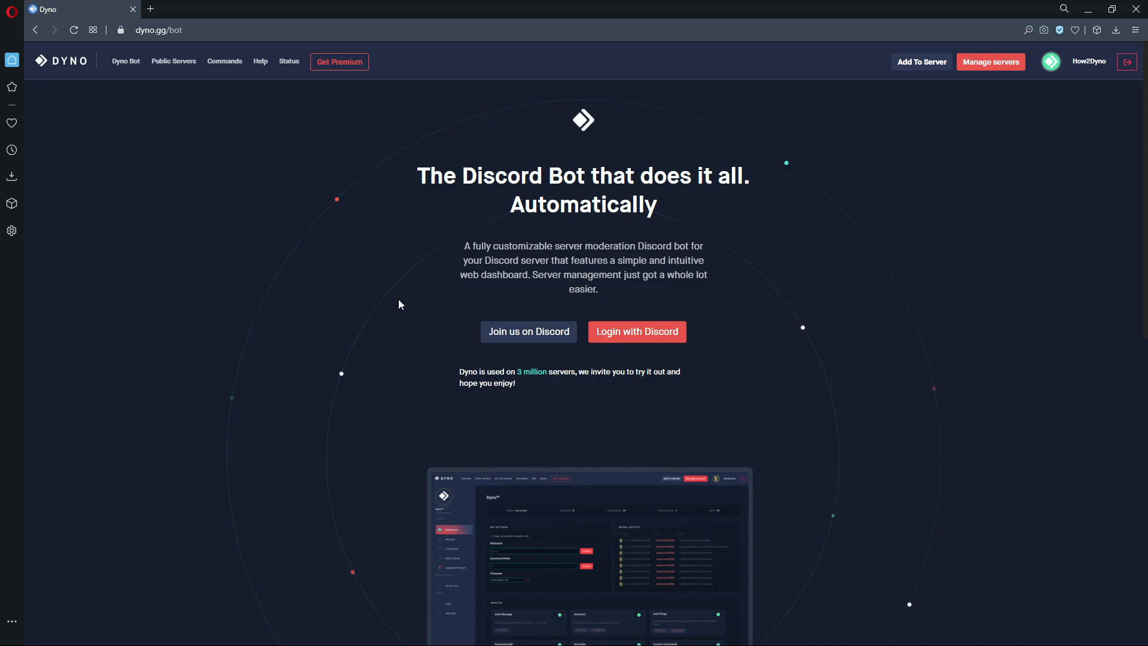
mouse_move(407, 295)
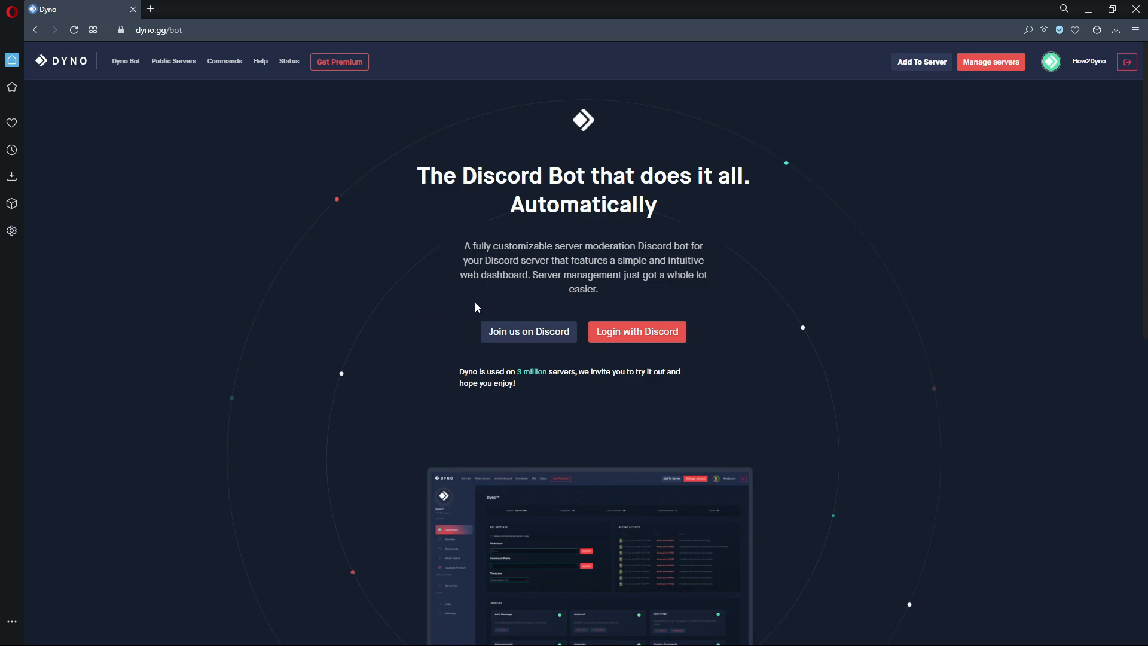
Step: Show the manageable servers and choose the How2Dyno server
click(991, 61)
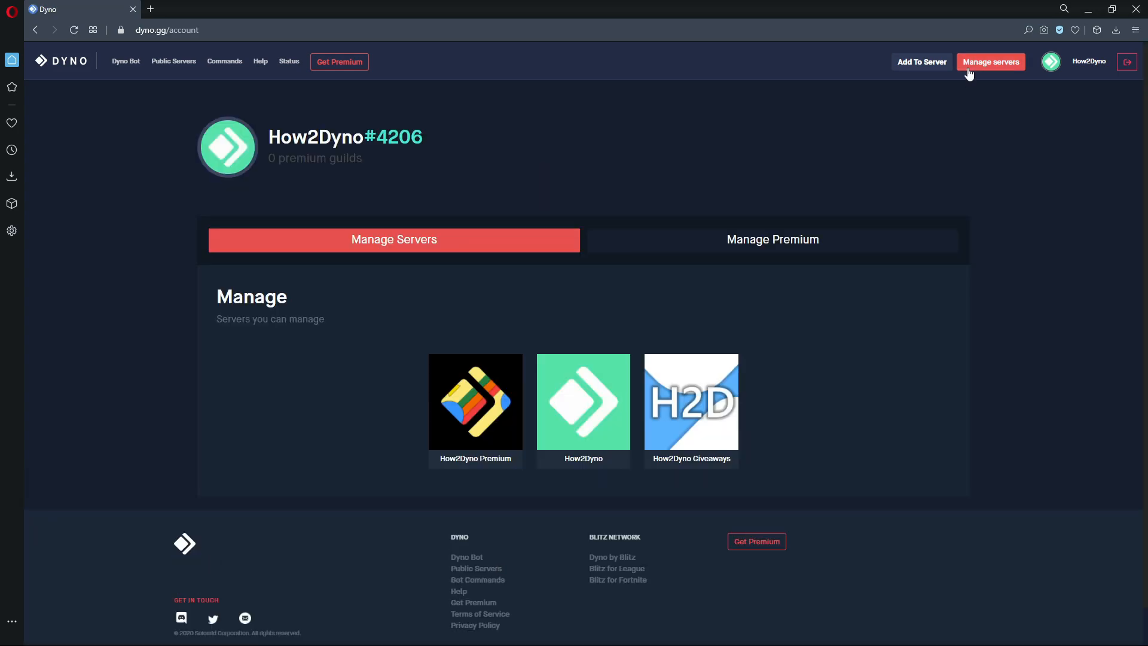
click(584, 402)
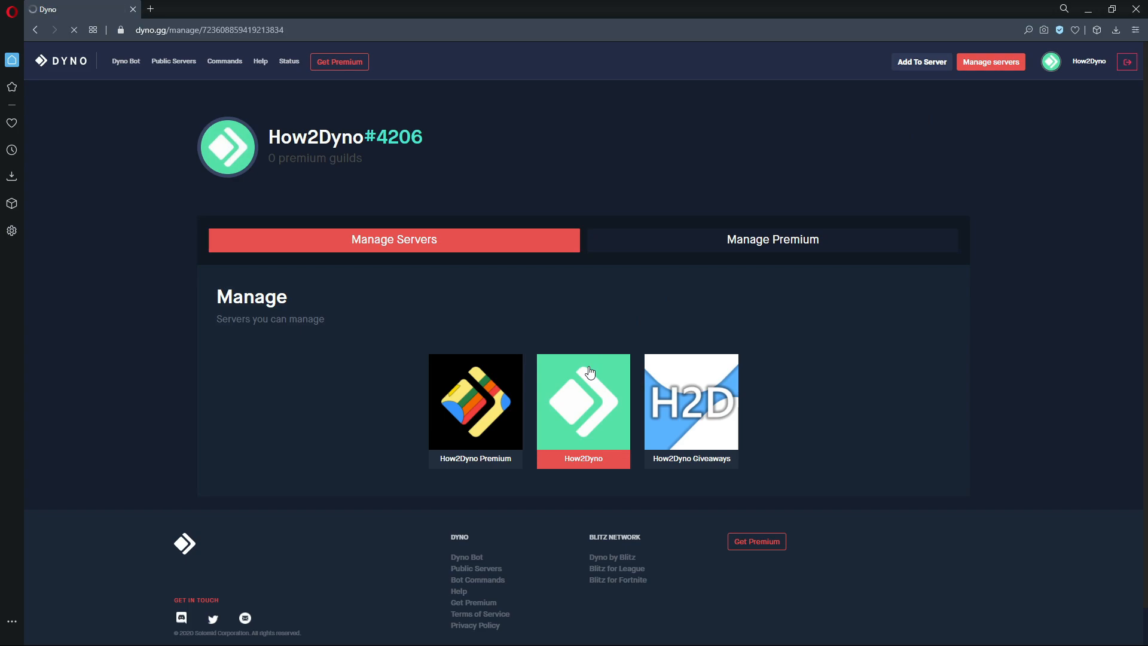
Step: Go to Modules, open Announcements and enable the module
click(584, 403)
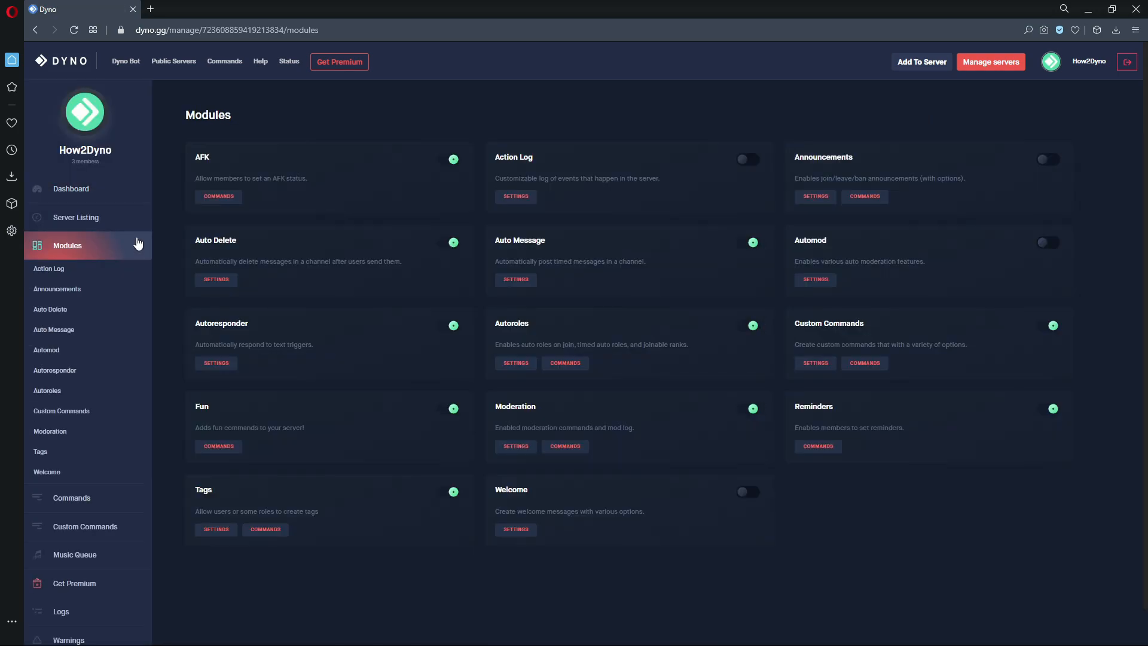
click(57, 288)
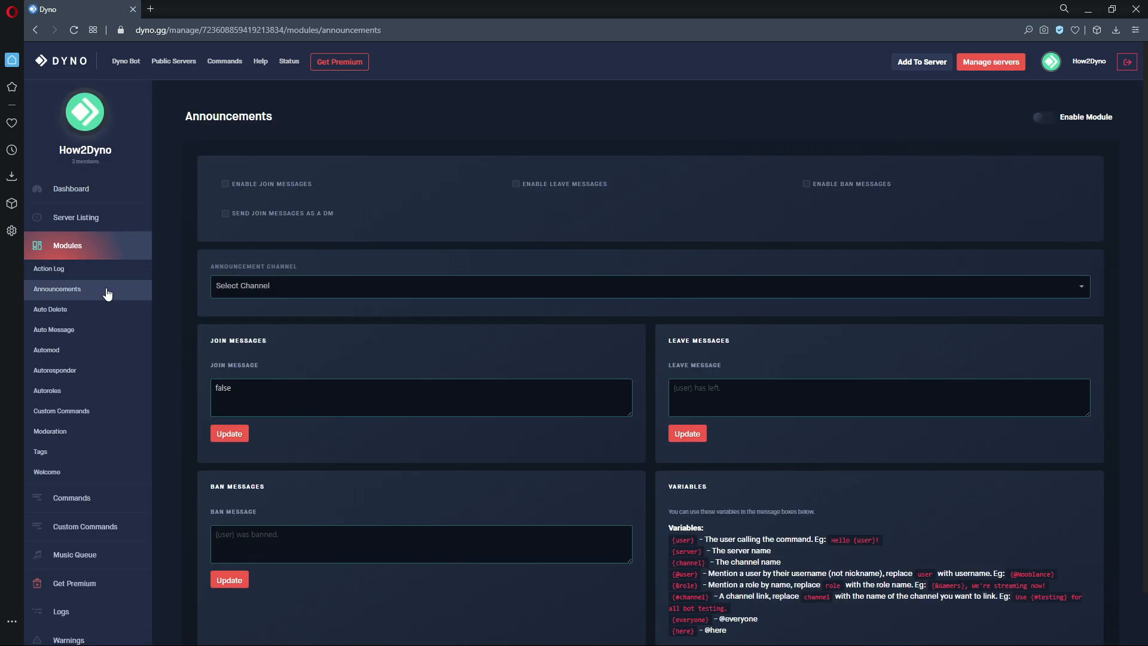
mouse_move(566, 268)
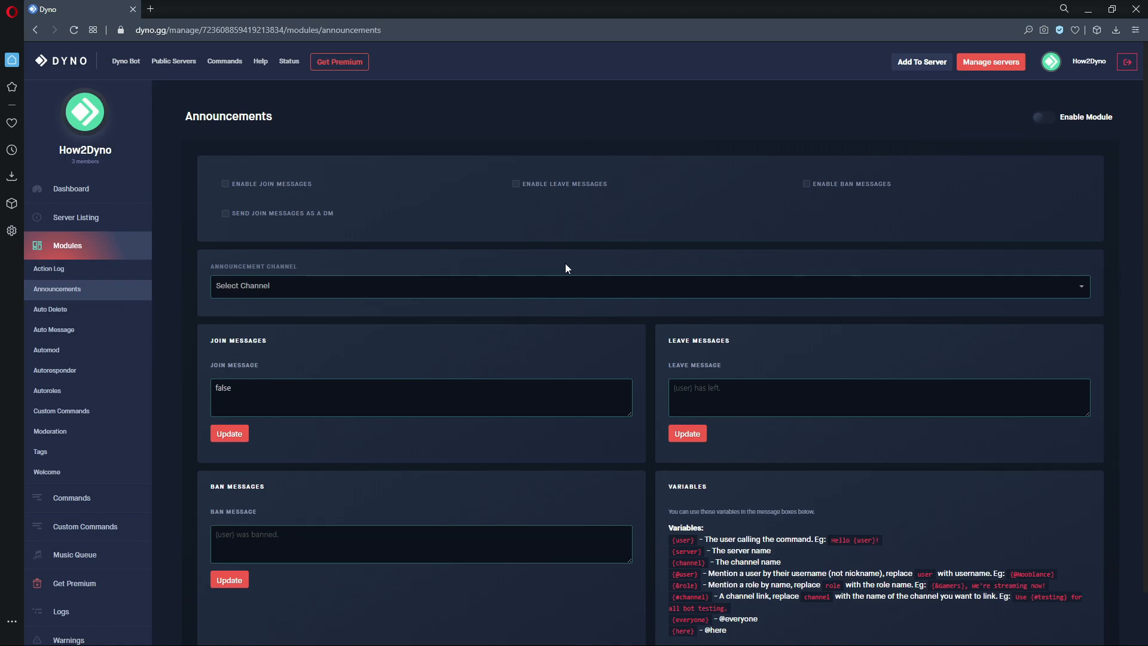
click(1043, 118)
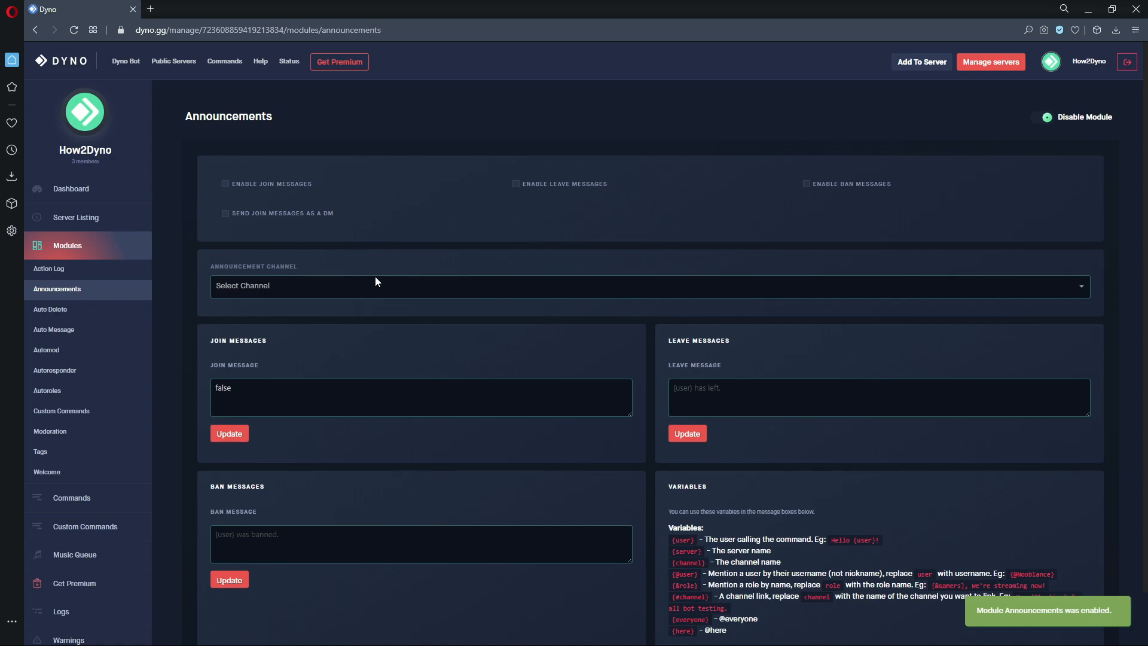
Step: Set the Announcement Channel to #welcome
click(648, 286)
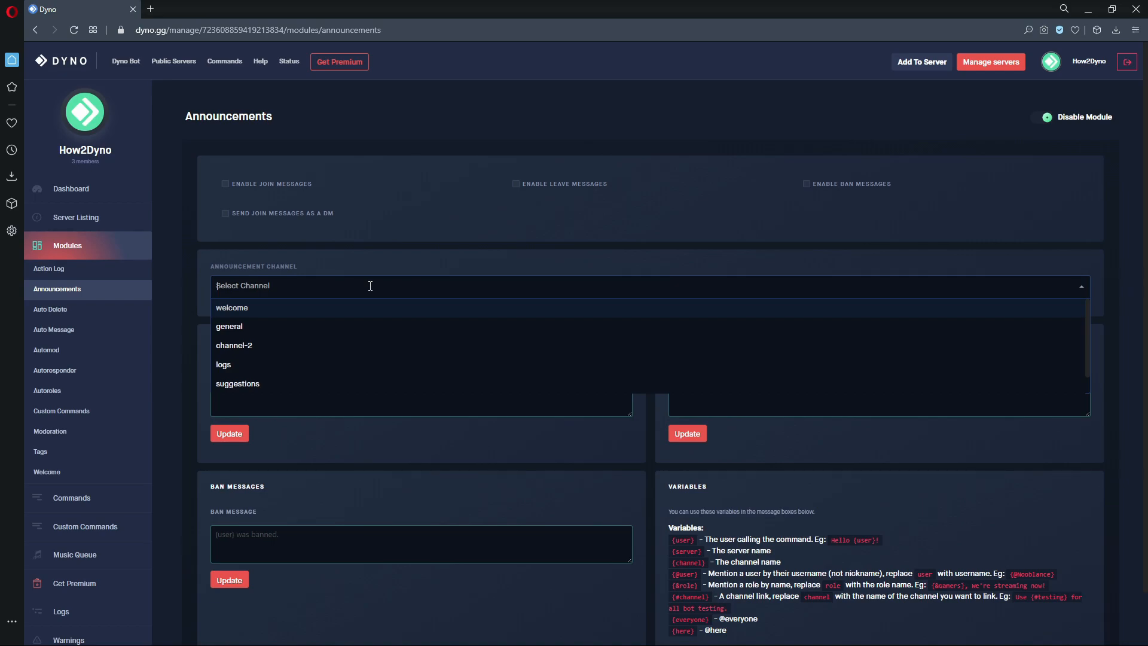
mouse_move(266, 311)
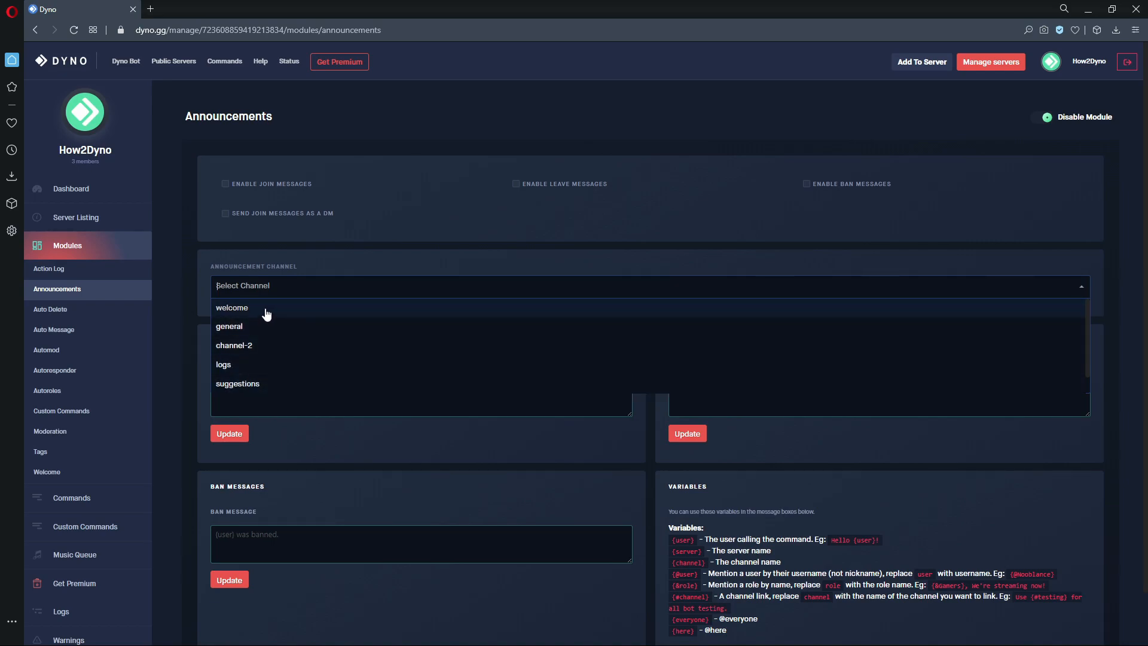
click(231, 307)
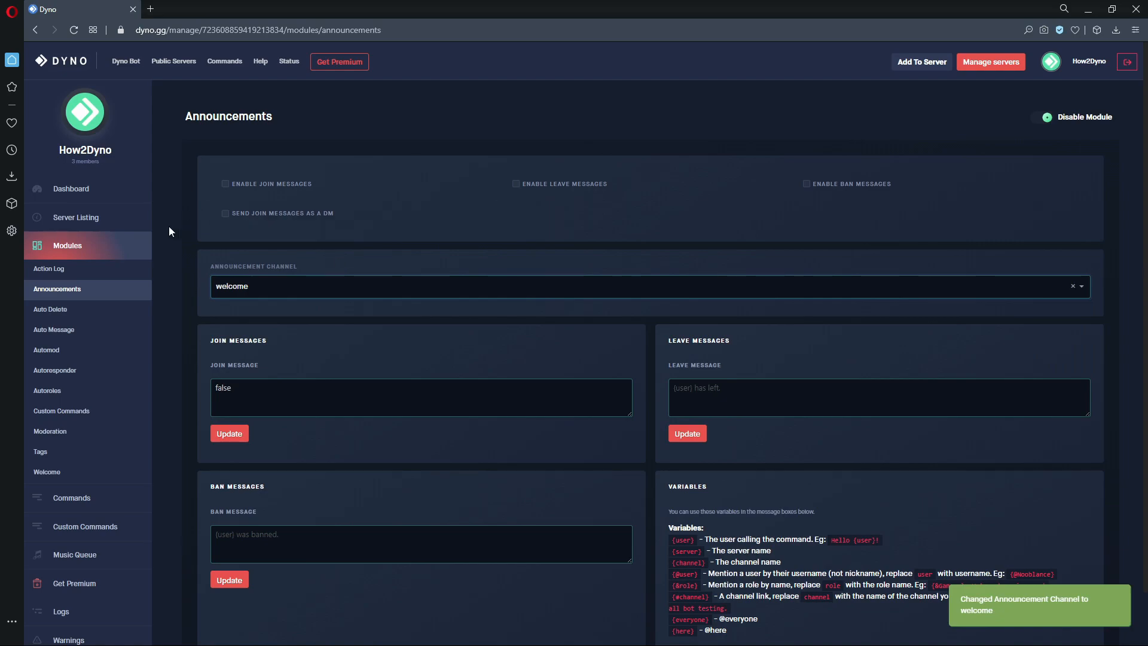
mouse_move(308, 330)
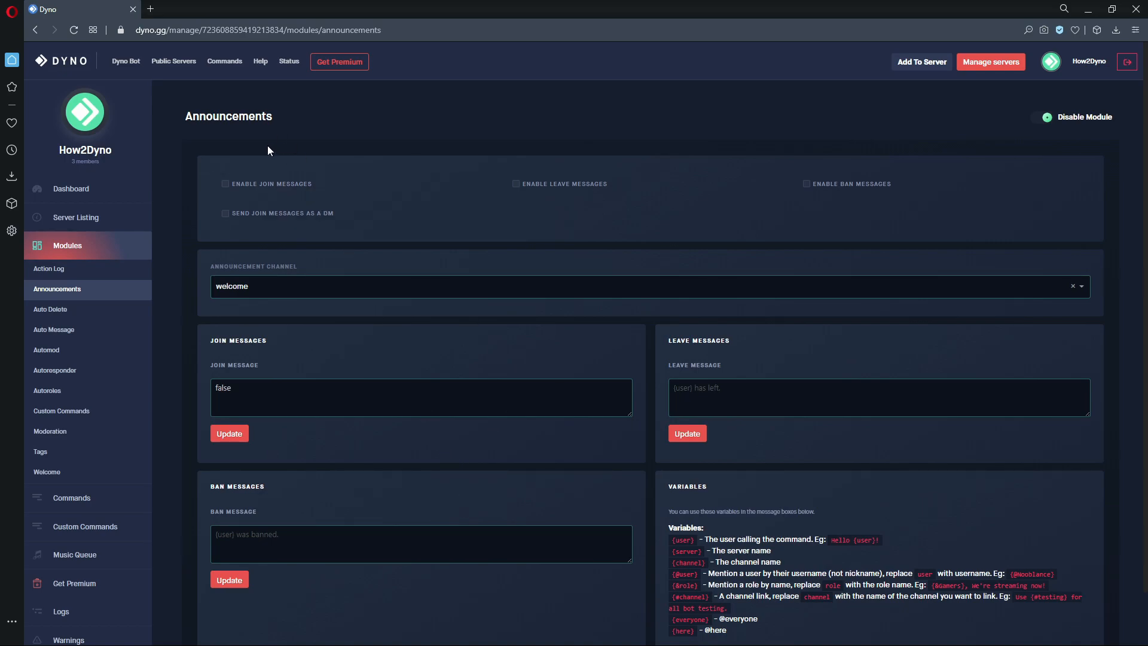
mouse_move(381, 182)
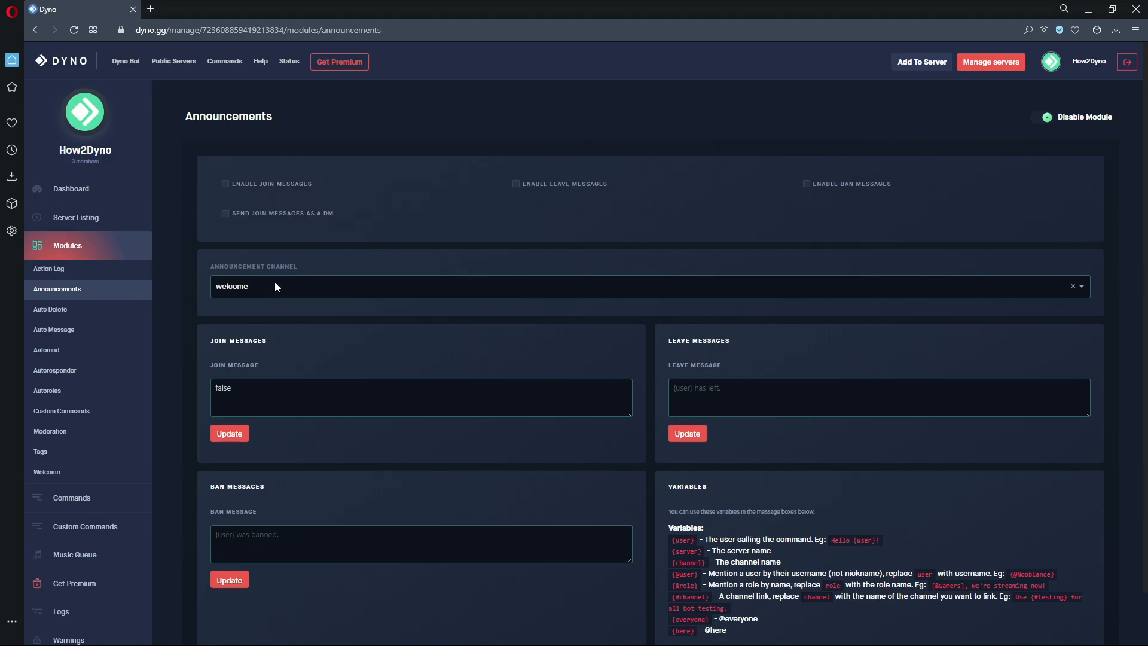
mouse_move(277, 223)
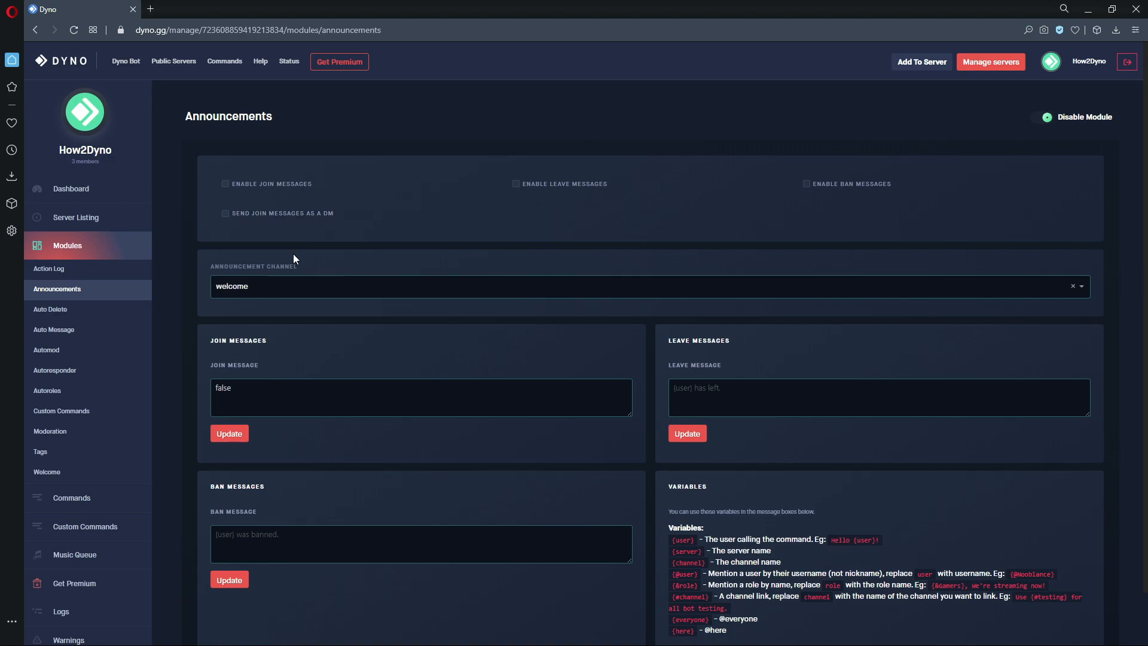
Step: Enable join and leave messages and update the cleared join message
click(225, 184)
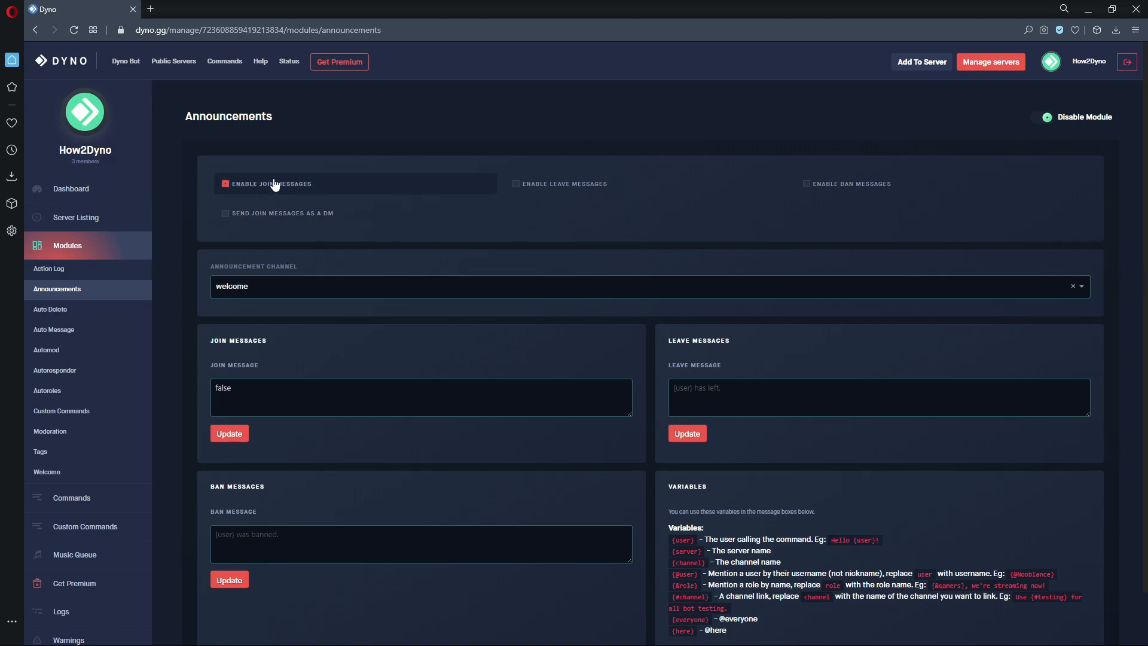
click(514, 184)
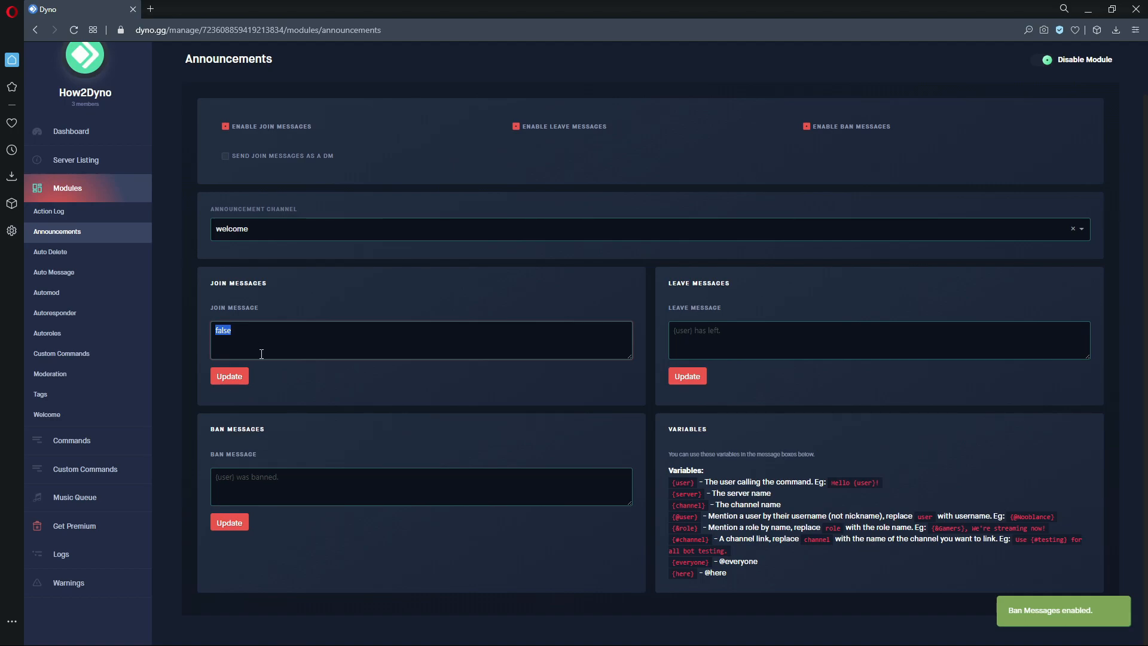
click(228, 376)
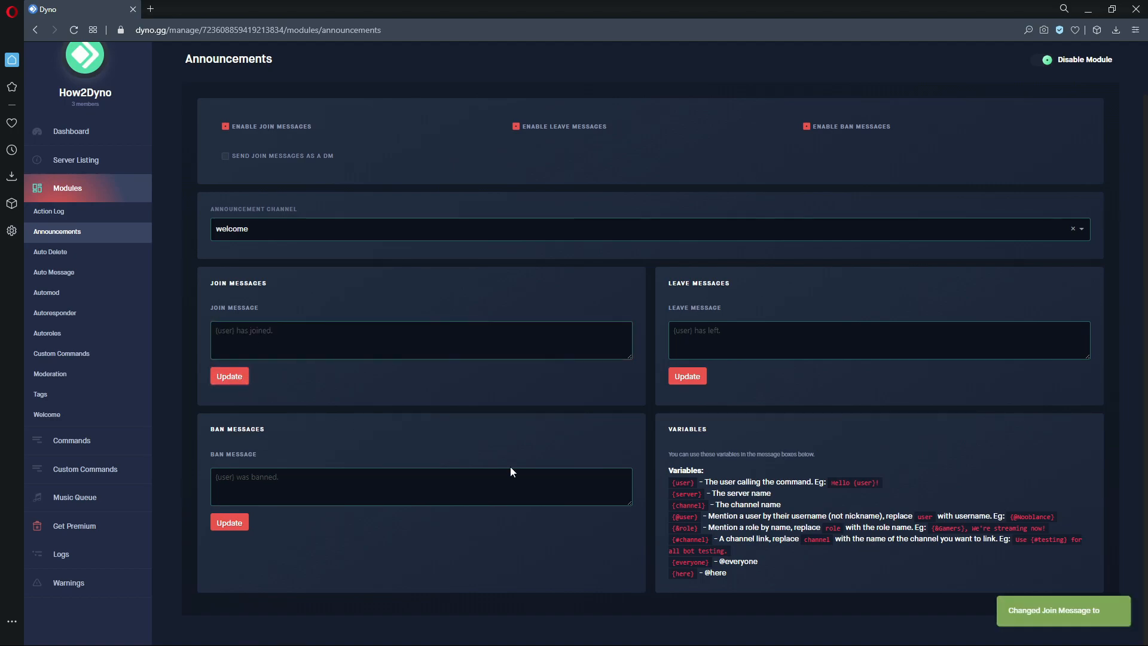
mouse_move(512, 460)
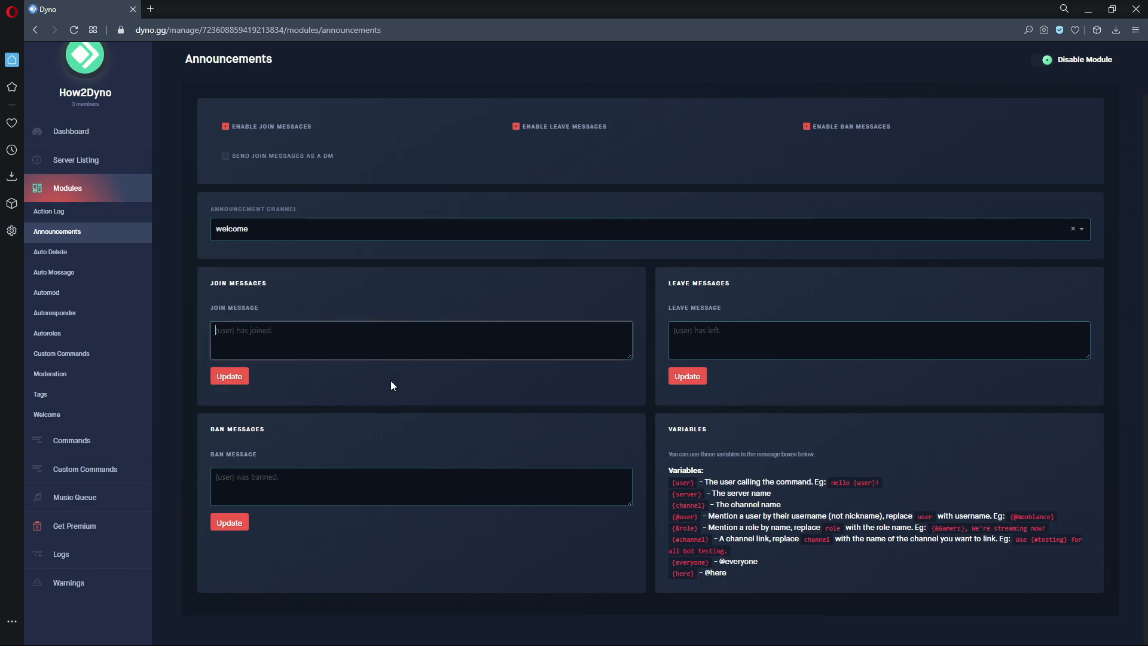
click(421, 338)
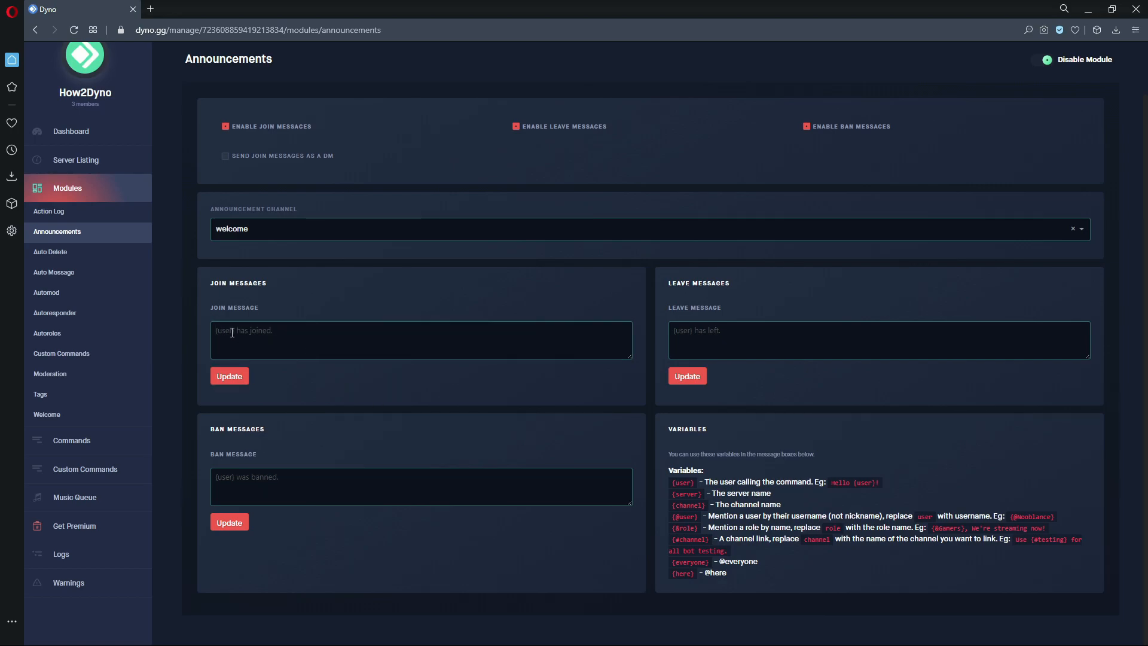
mouse_move(258, 397)
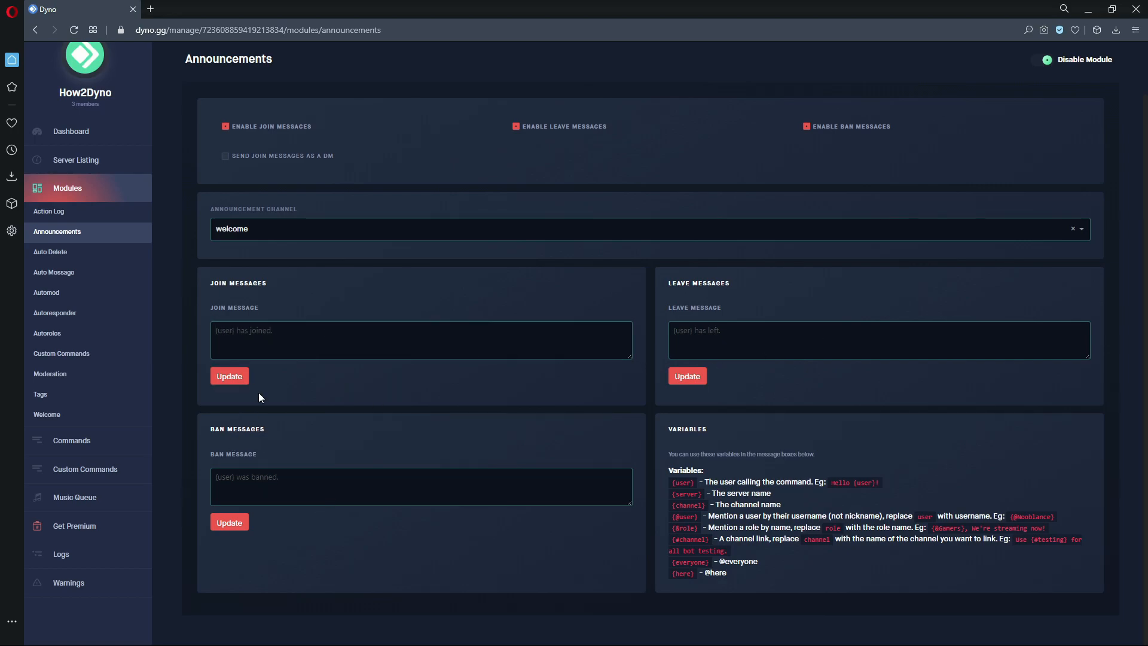
mouse_move(432, 467)
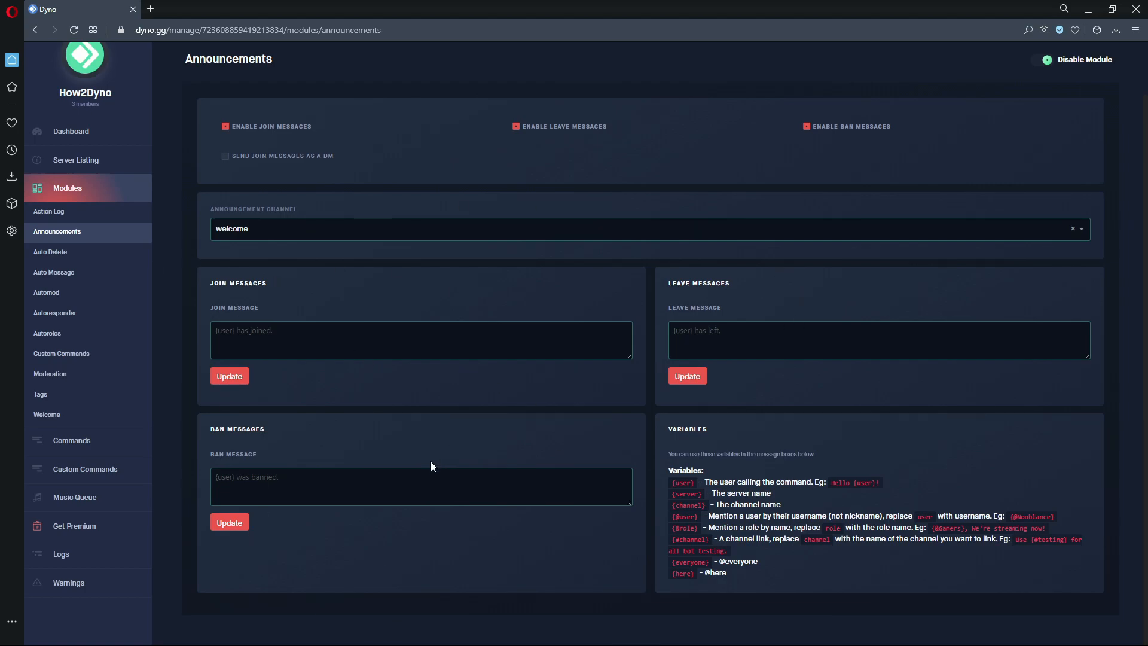
click(421, 340)
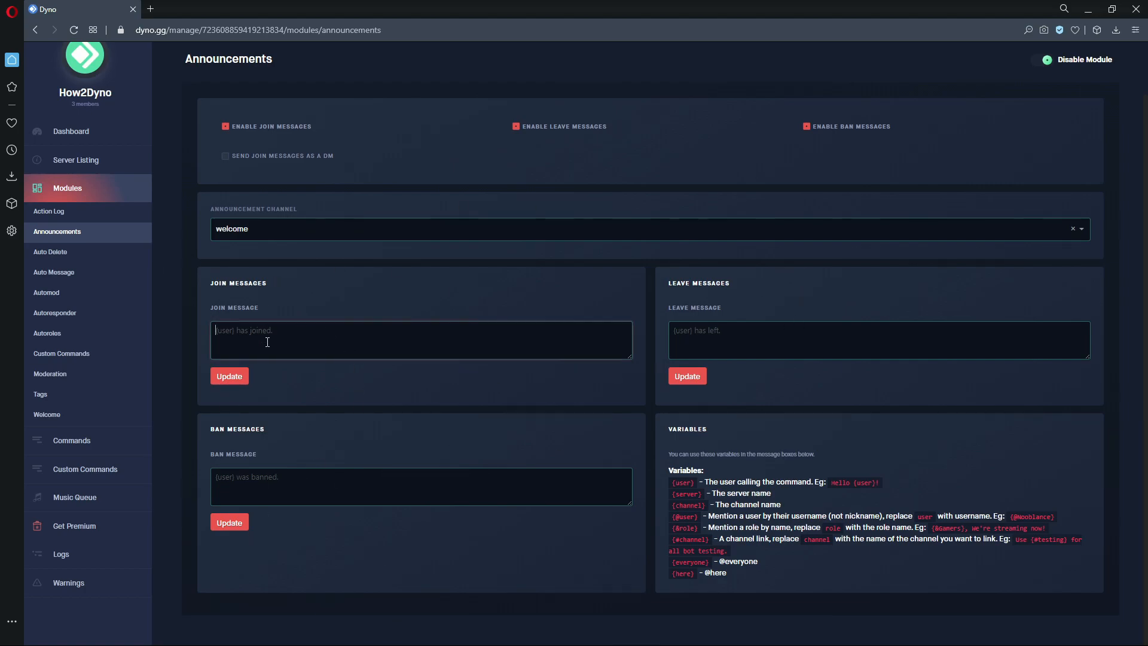
mouse_move(308, 335)
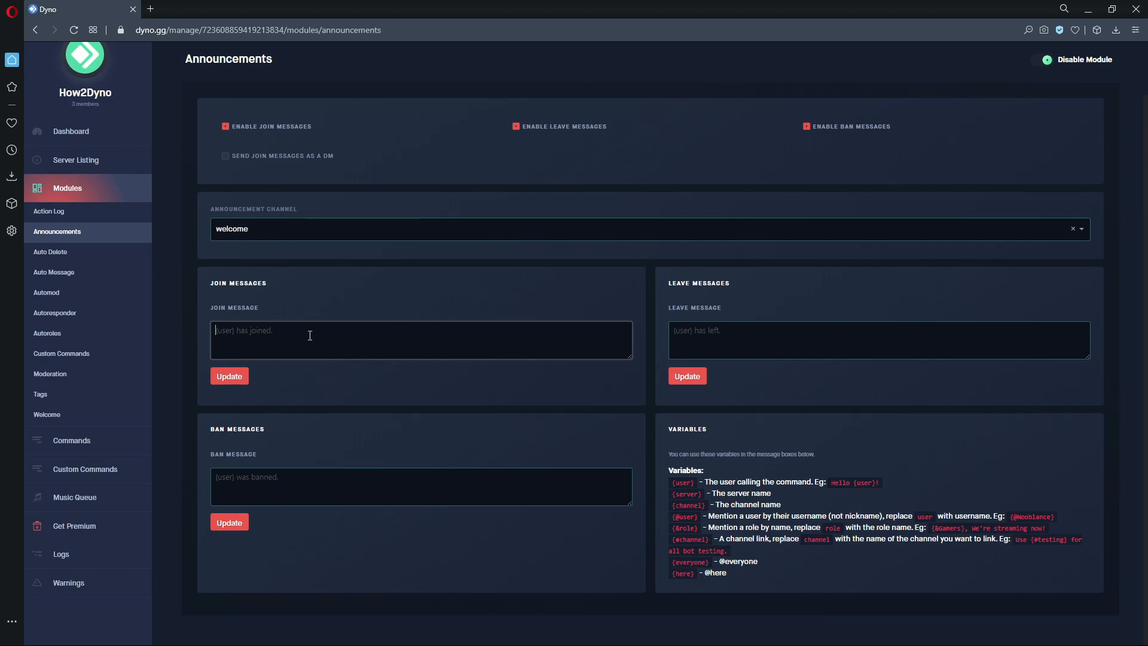
mouse_move(538, 420)
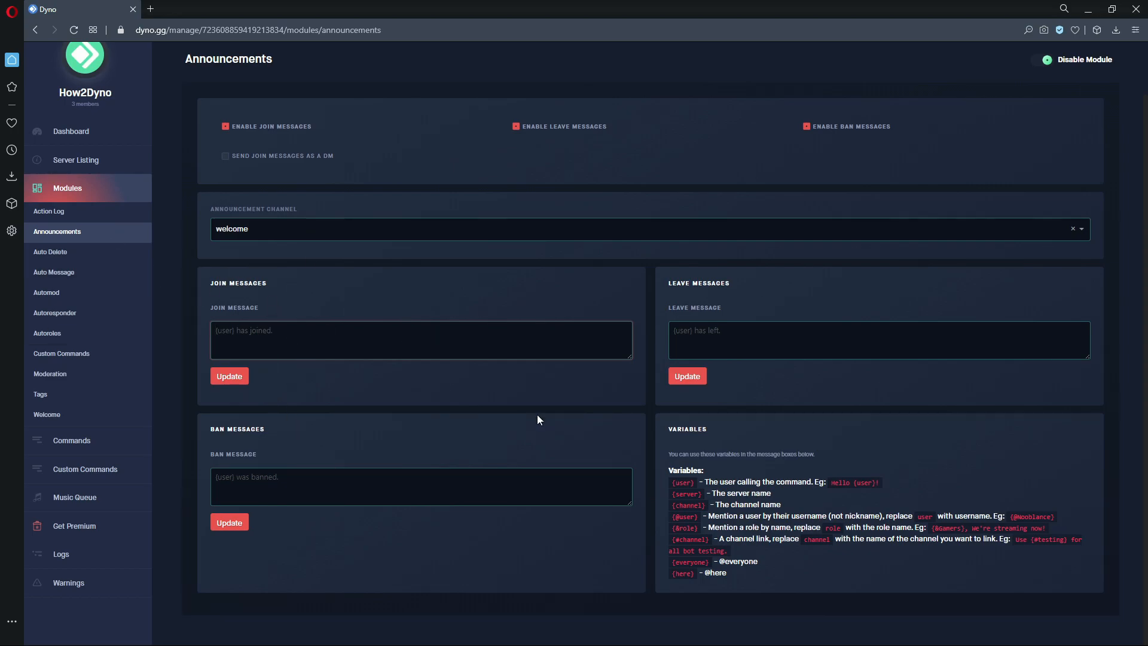
mouse_move(606, 328)
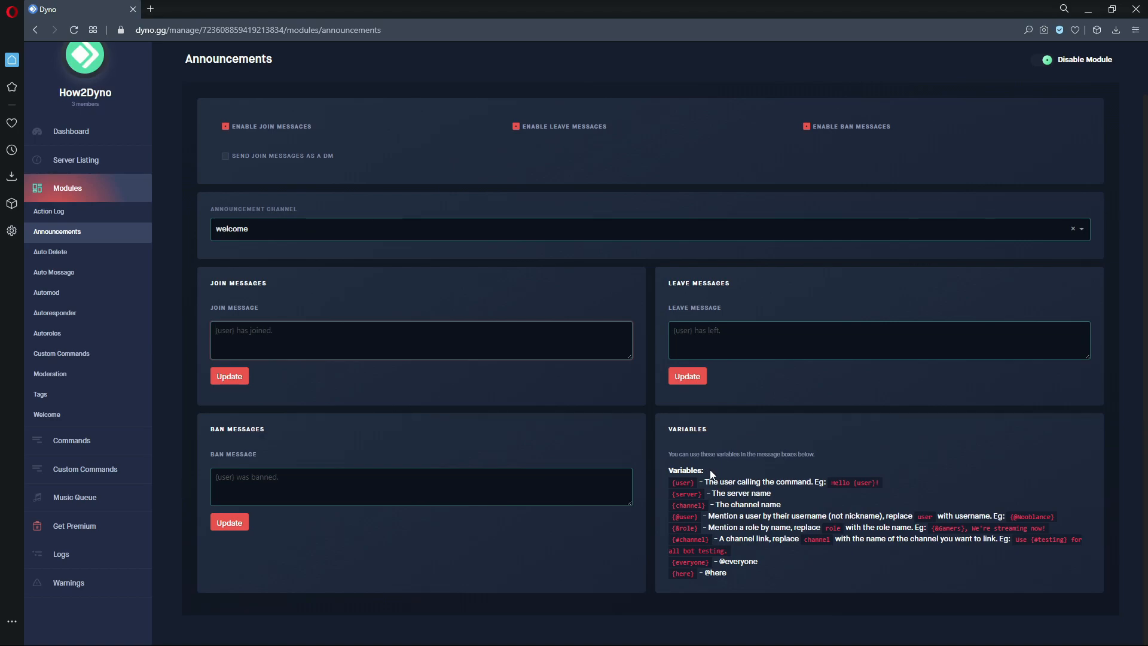
mouse_move(733, 464)
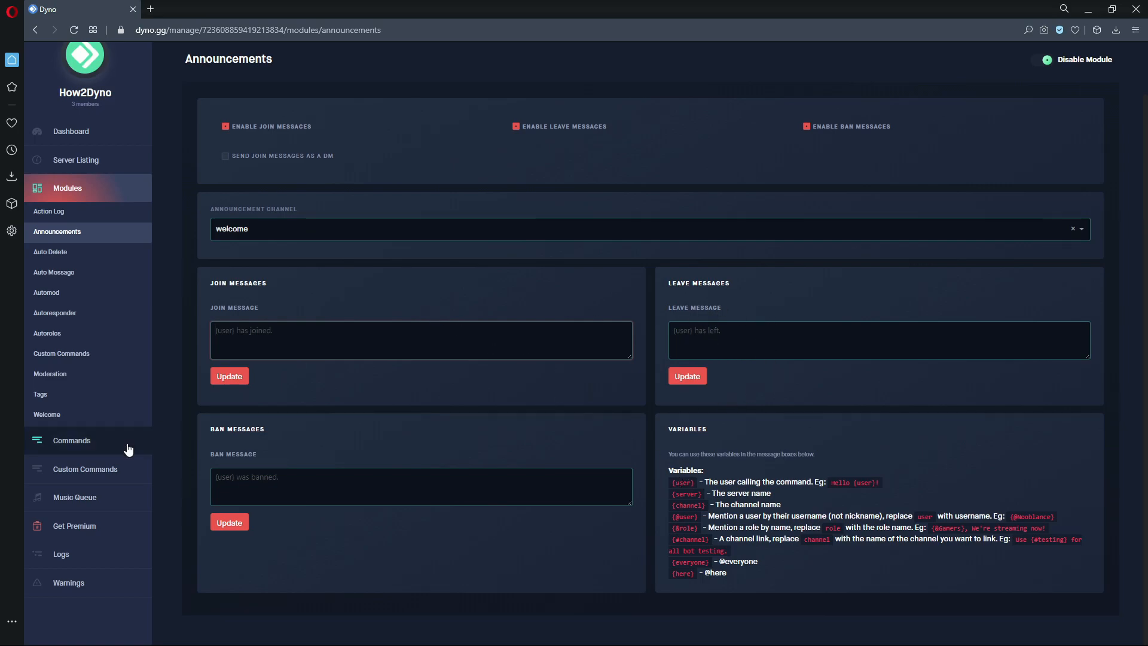
mouse_move(702, 492)
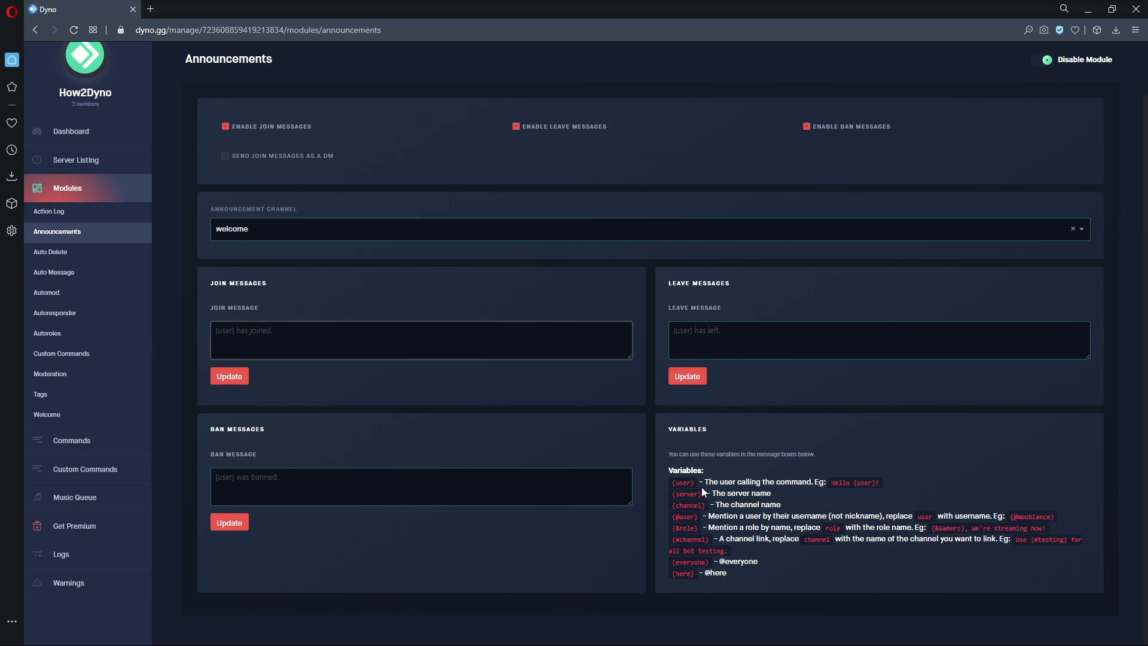
mouse_move(666, 497)
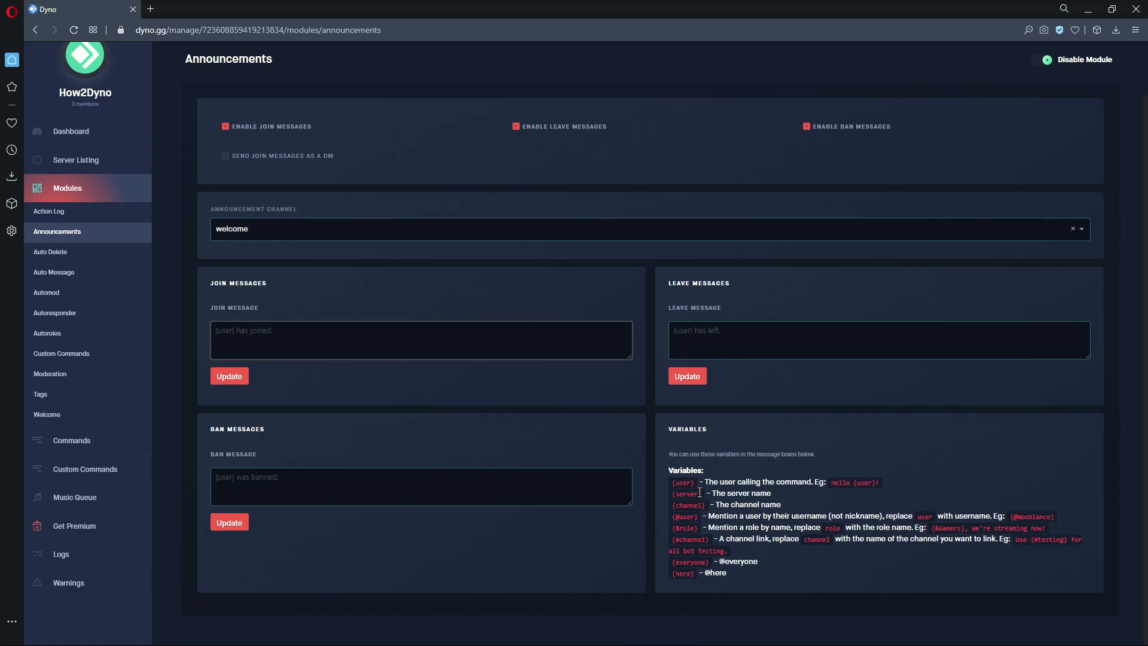
click(216, 330)
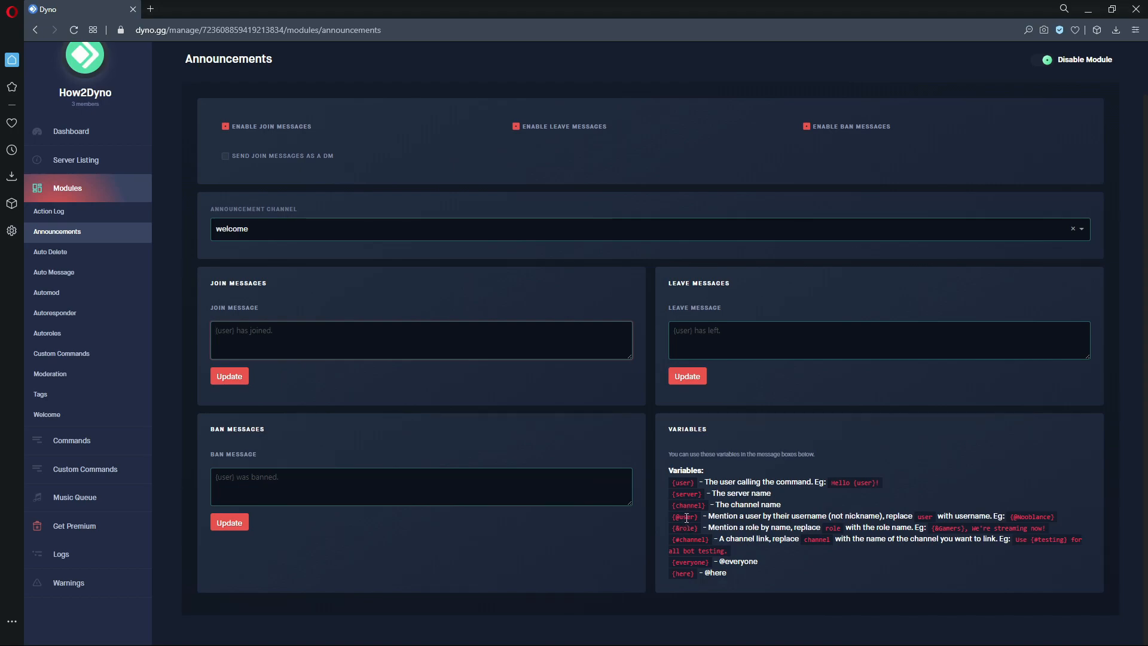
double_click(684, 517)
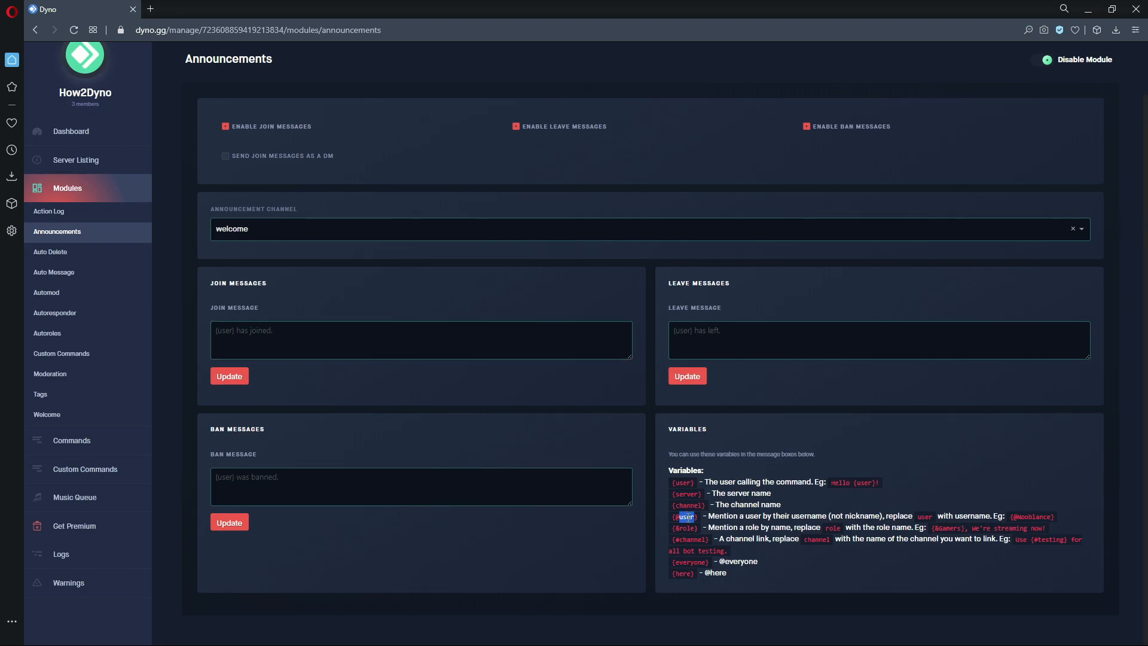
mouse_move(689, 526)
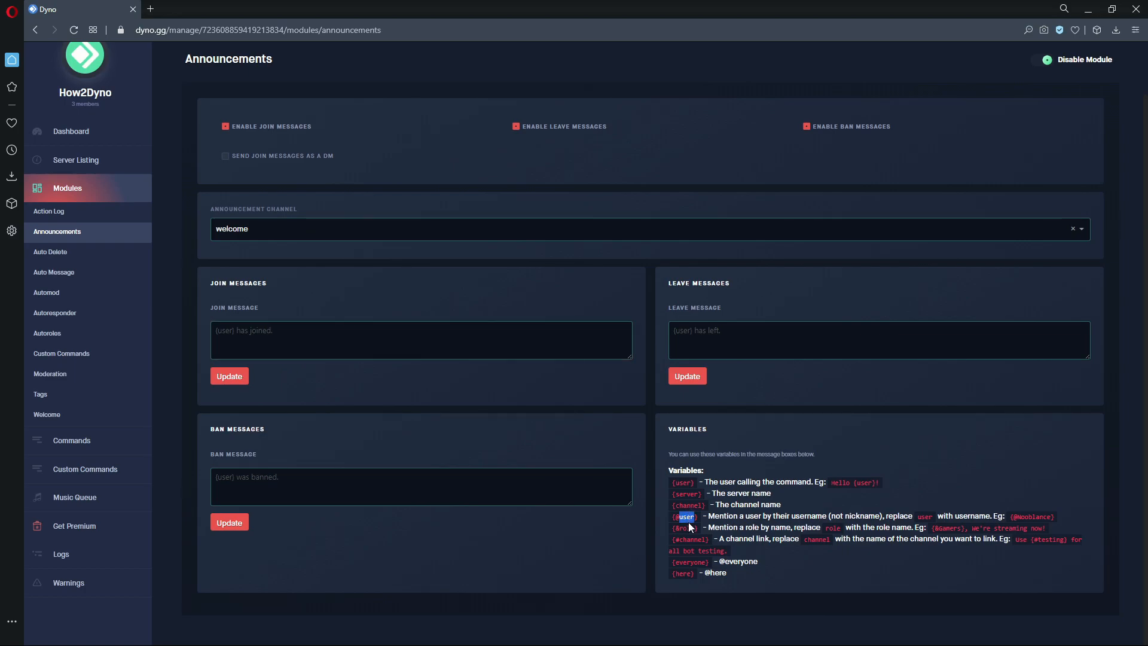
mouse_move(444, 463)
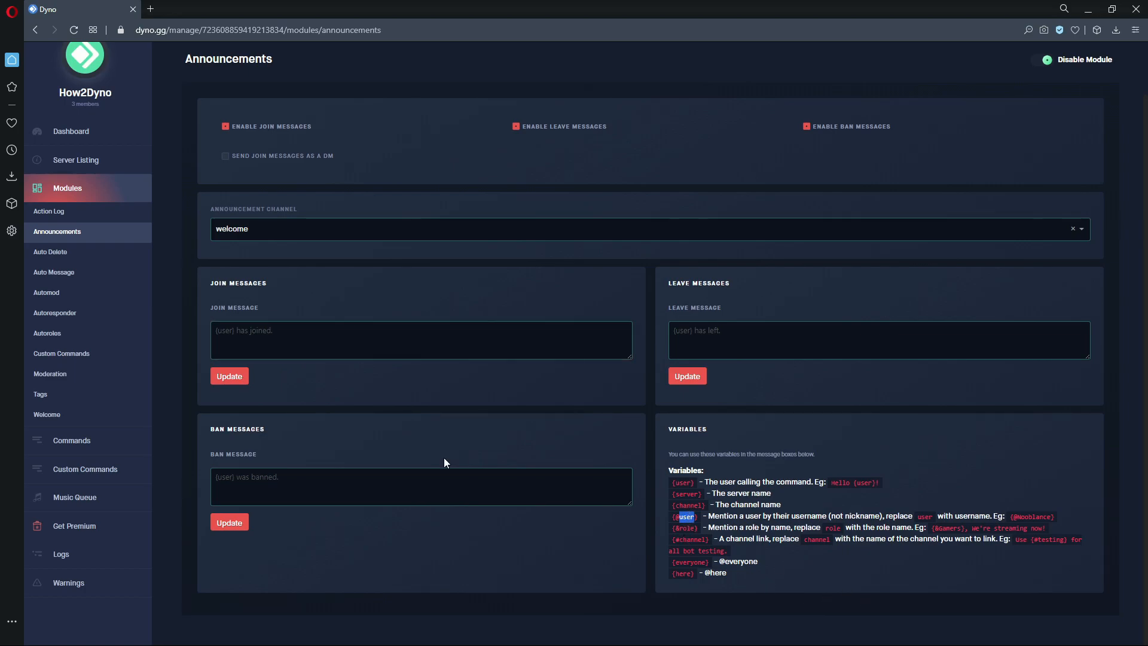
mouse_move(689, 526)
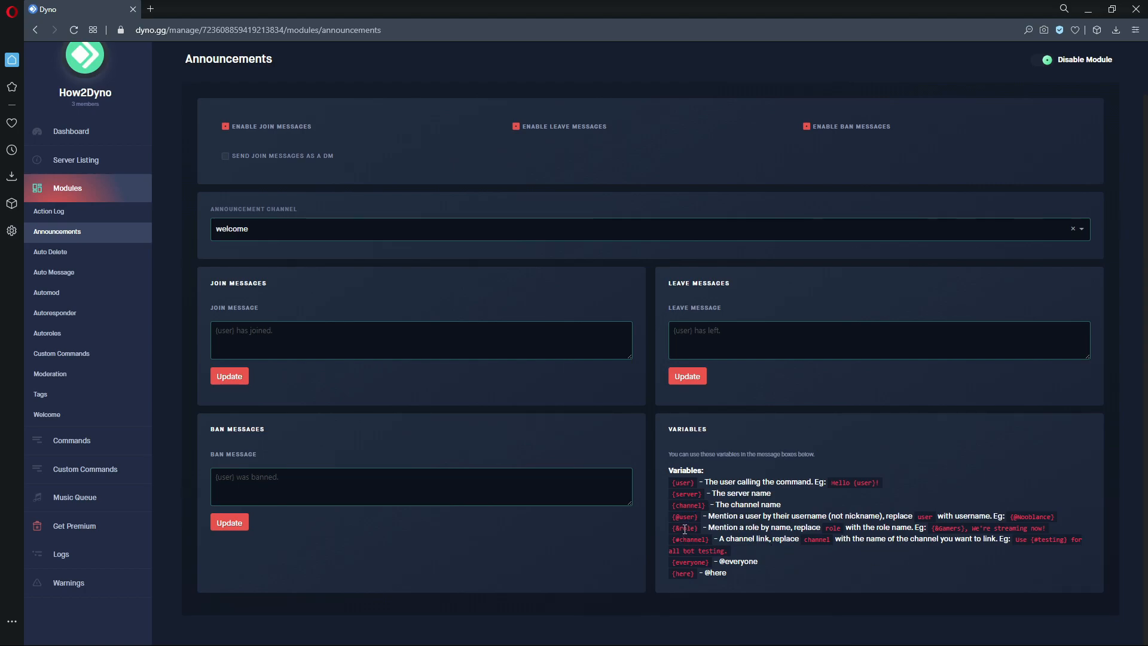
double_click(684, 527)
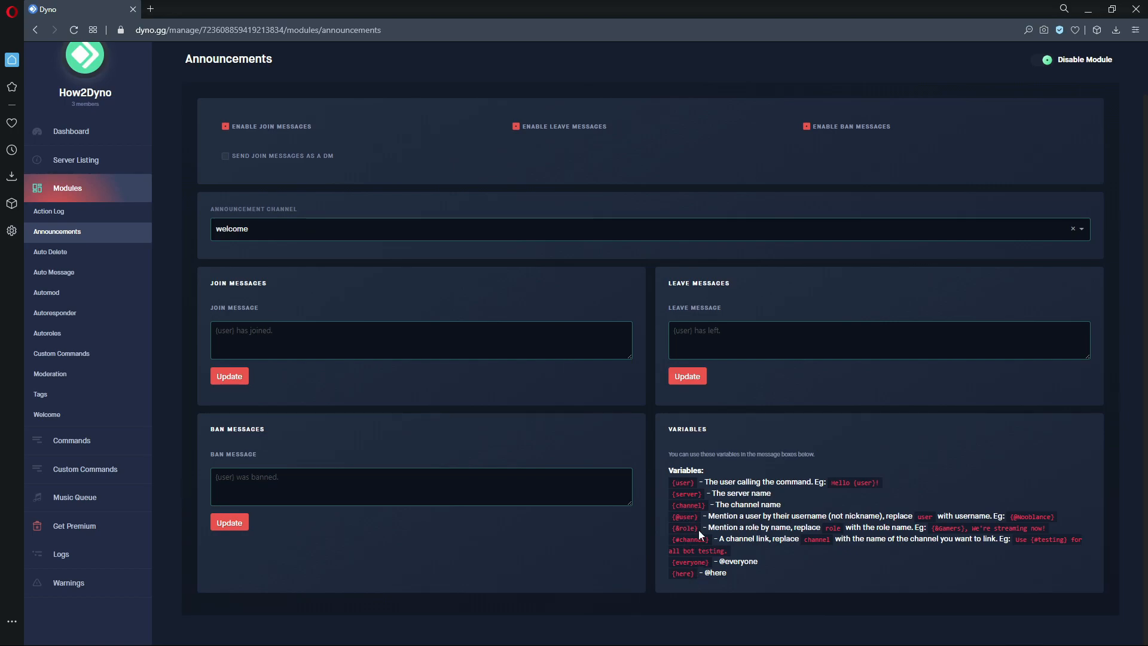
mouse_move(694, 511)
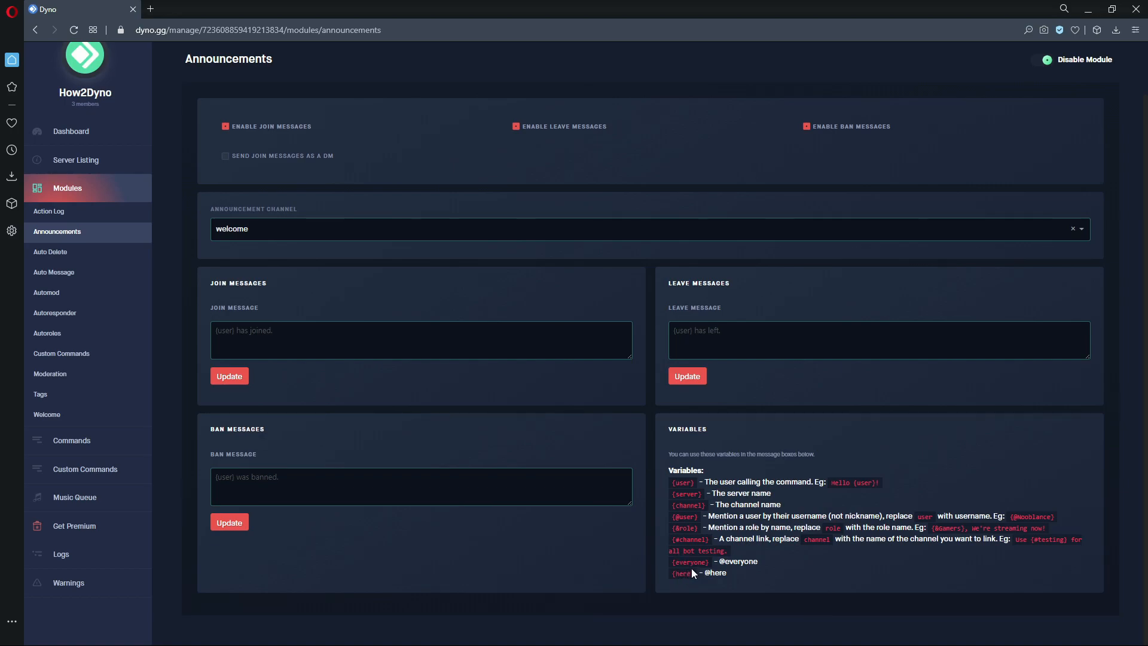
mouse_move(727, 583)
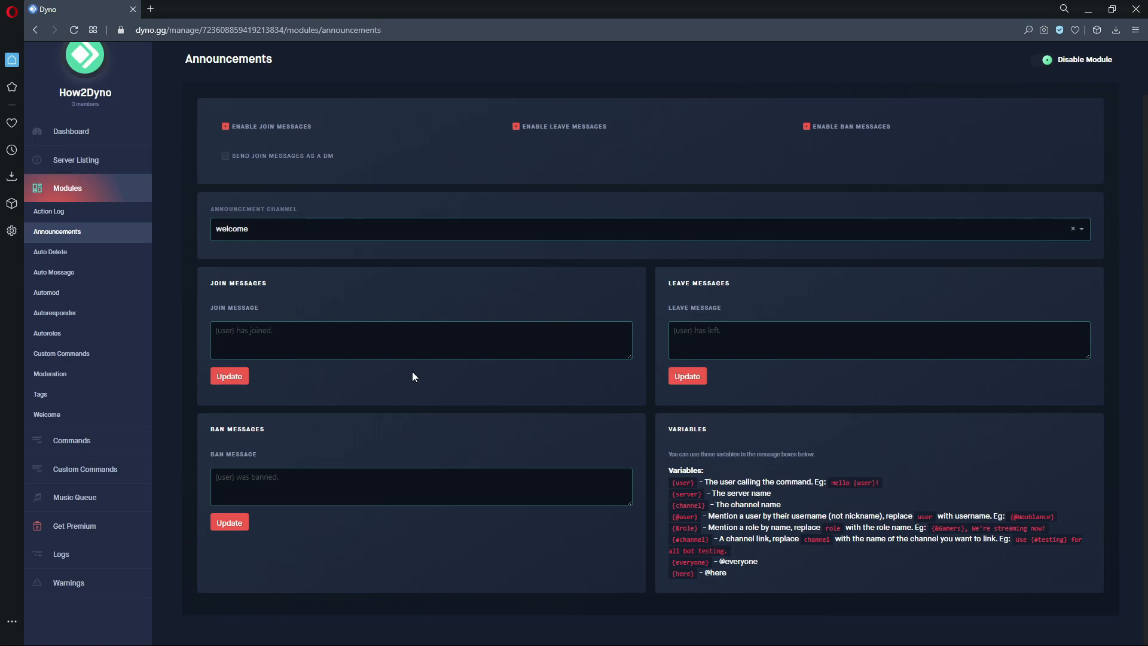
Step: Save the join message "Welcome to {server} {user}. This message was sent to {channel}."
click(421, 339)
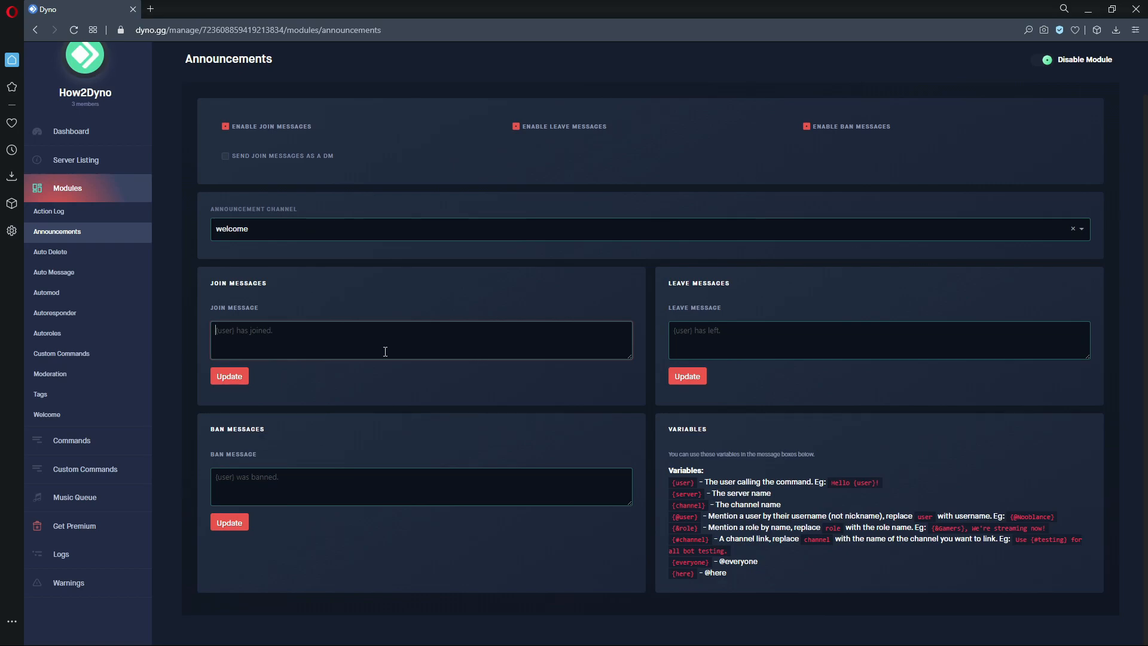
text(Welcome to)
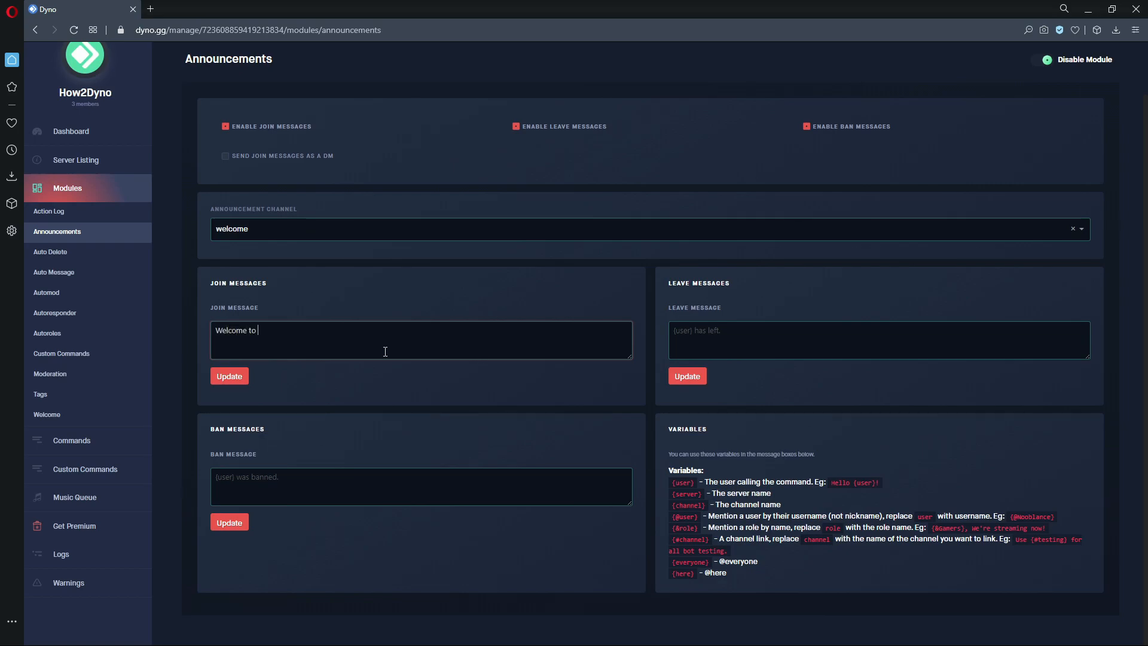
text({server)
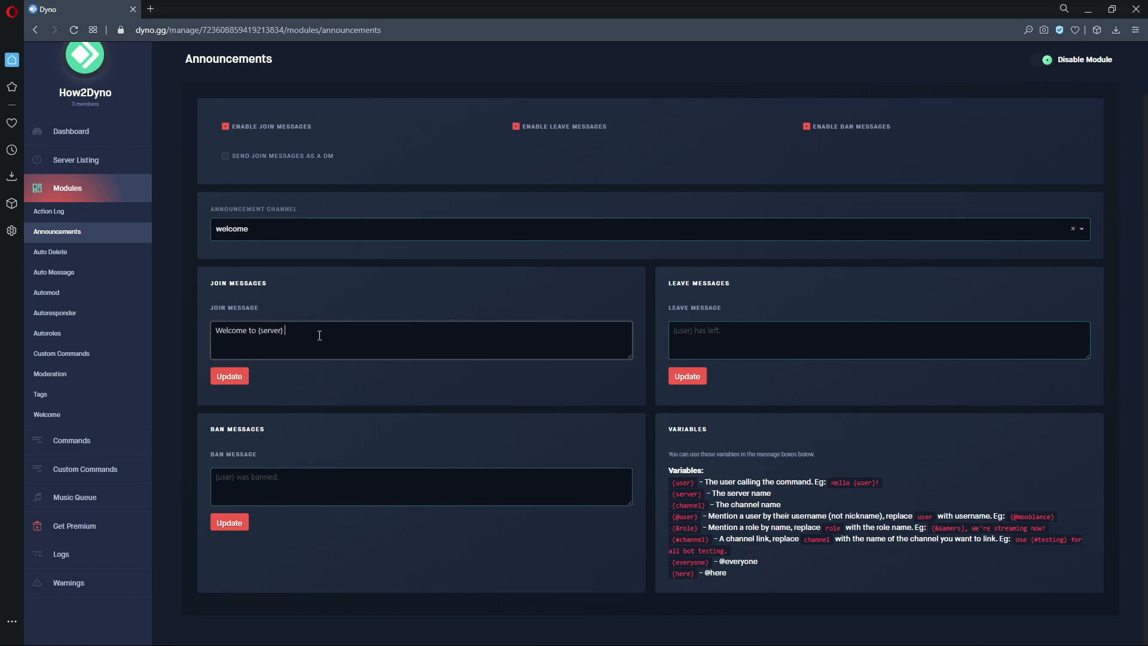
text({uu)
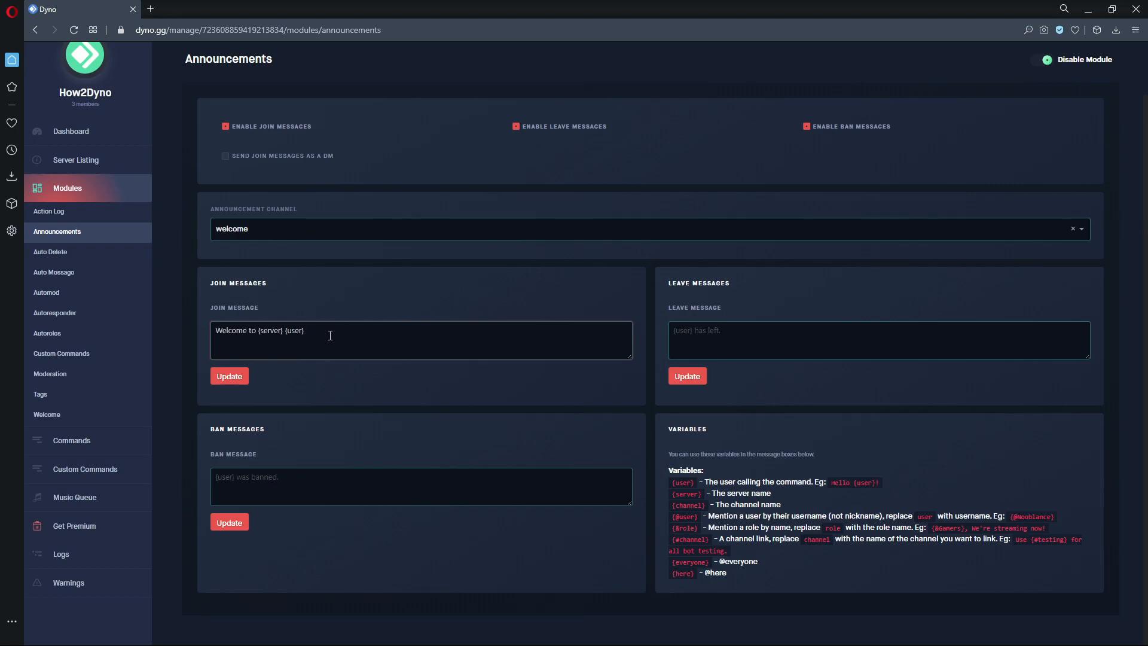
text(.)
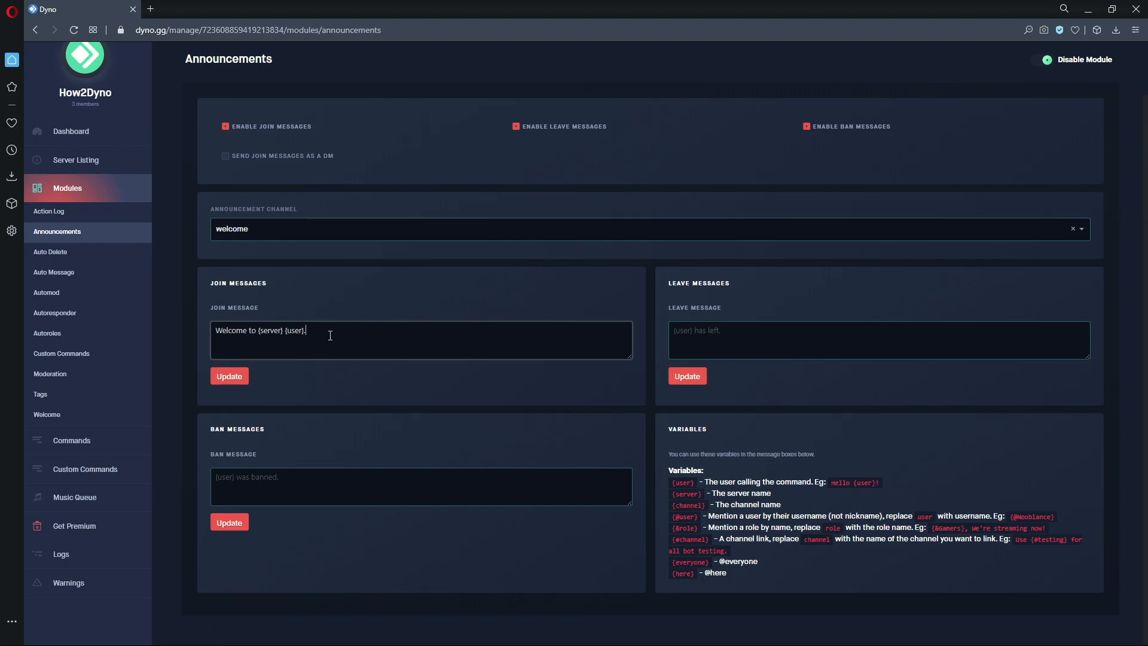
text(The)
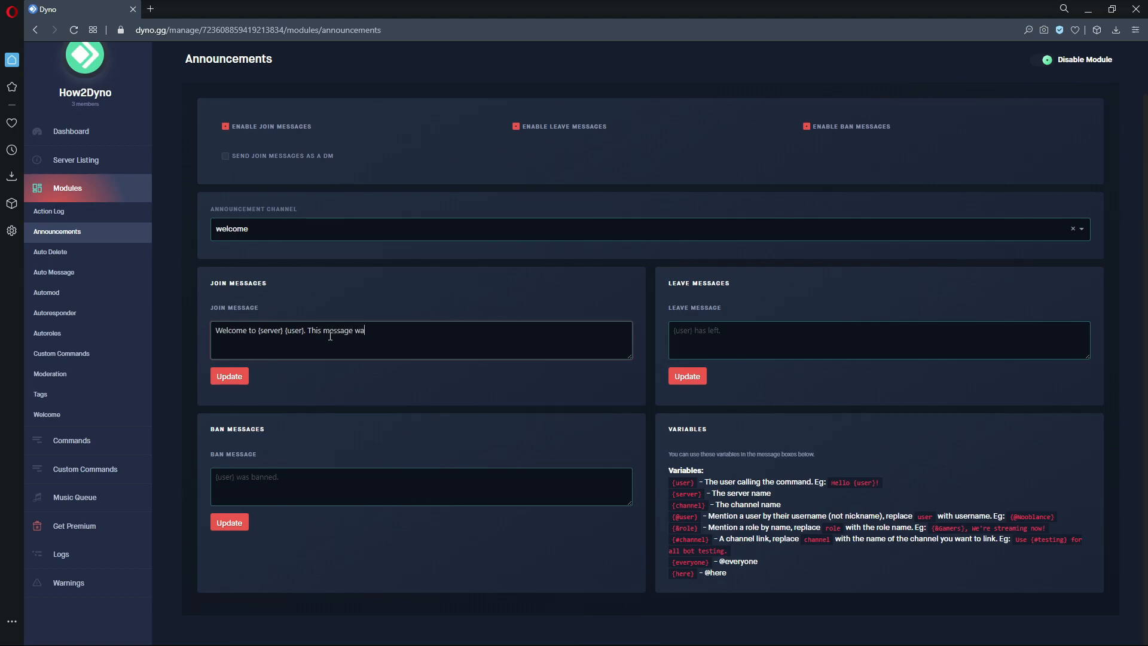
text(s sent to)
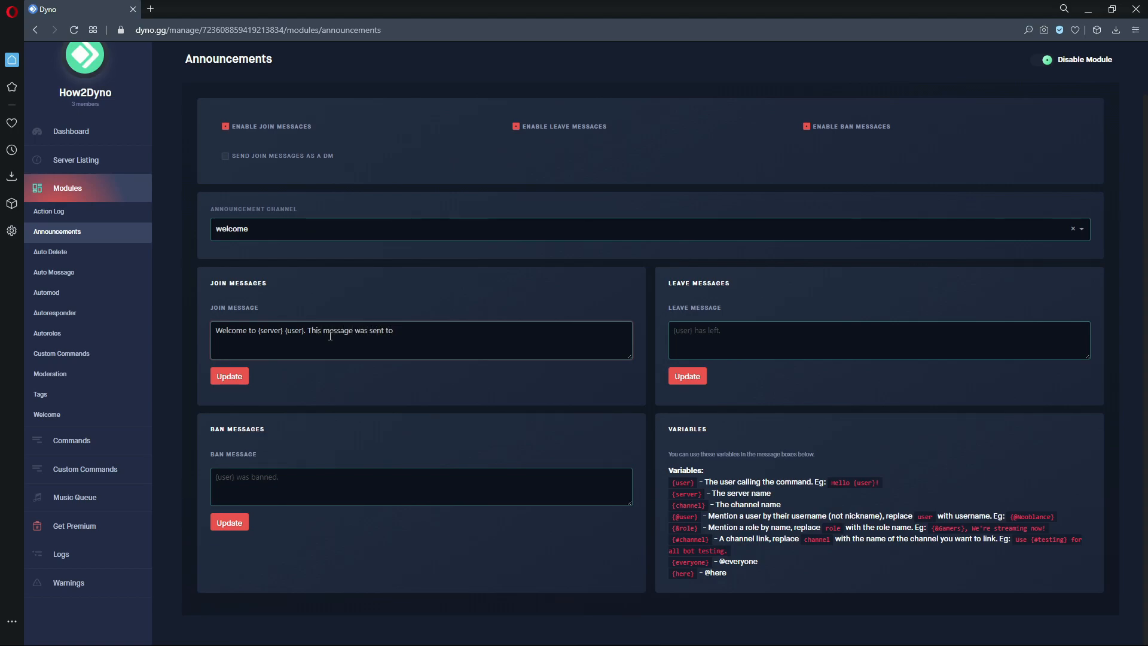
text({channel}.)
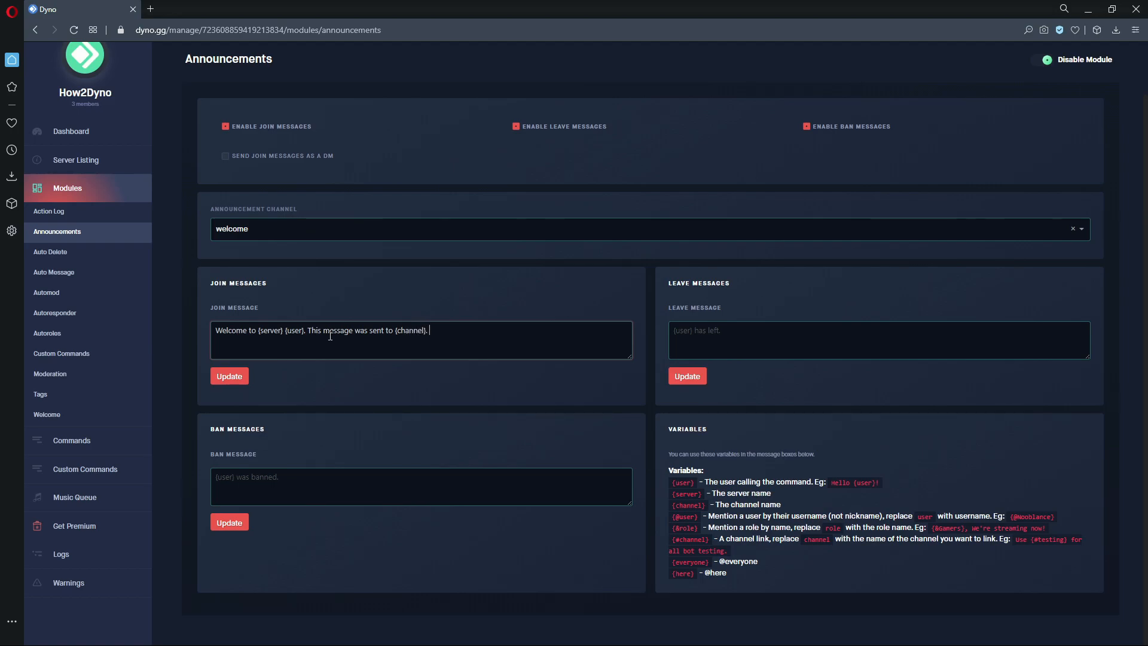
mouse_move(250, 189)
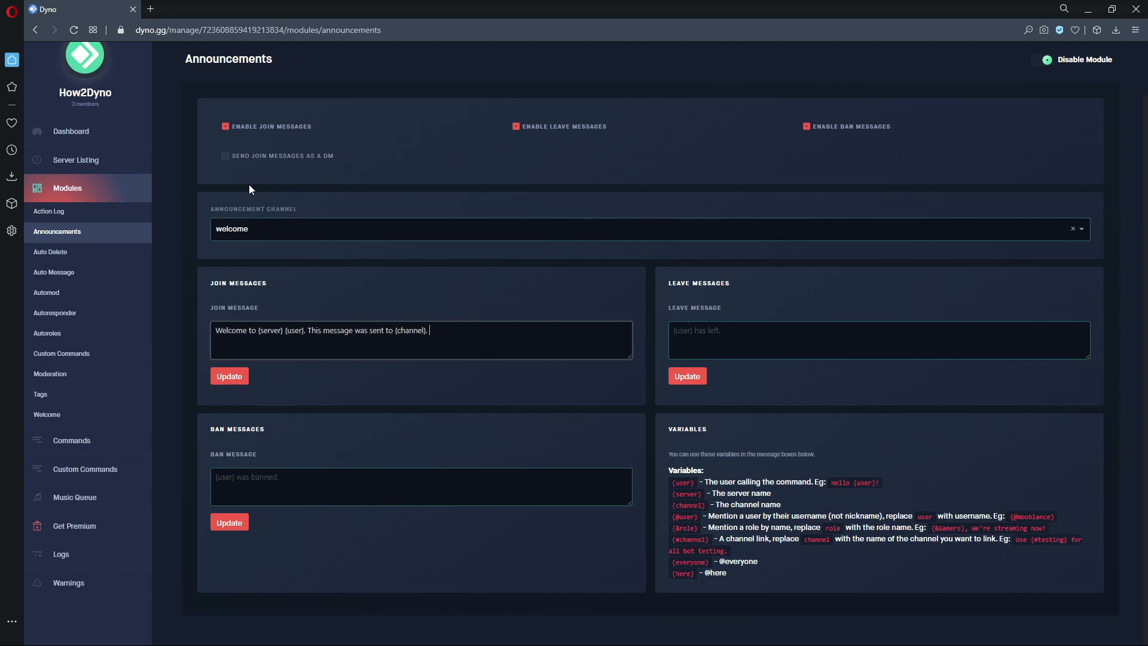
mouse_move(654, 634)
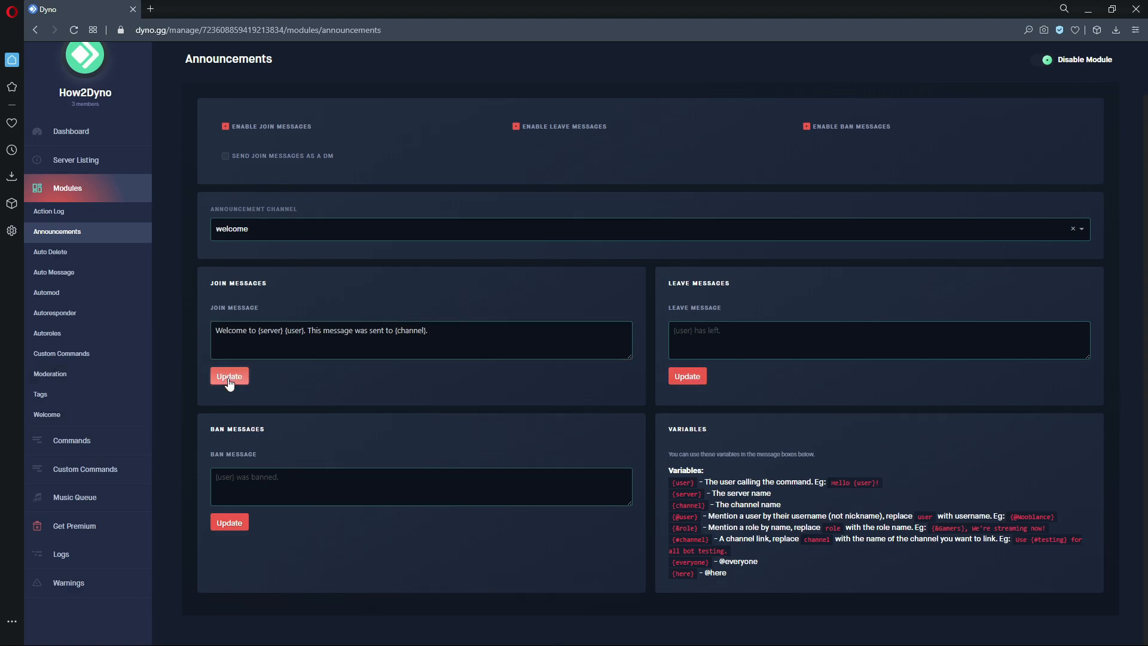
click(229, 376)
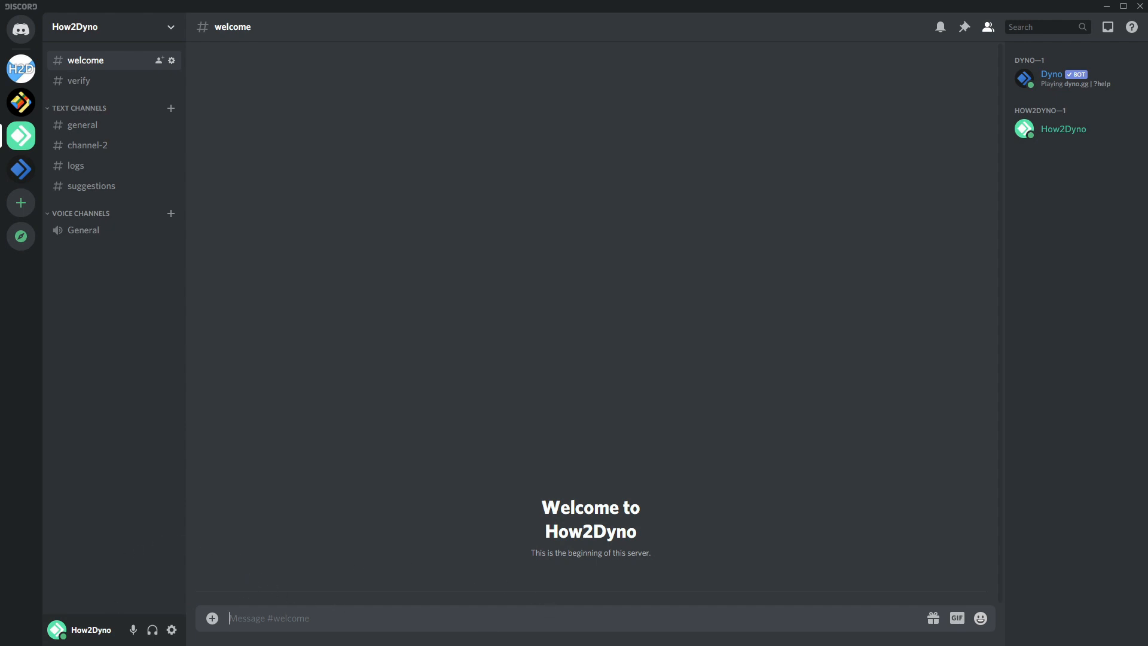
mouse_move(354, 635)
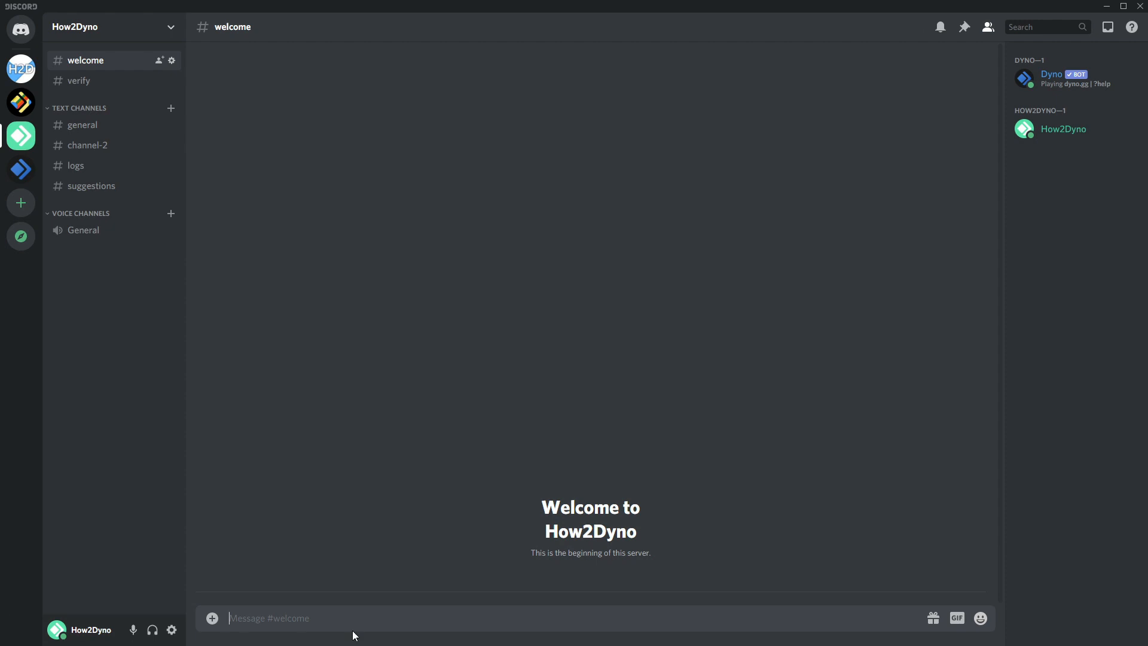
mouse_move(249, 602)
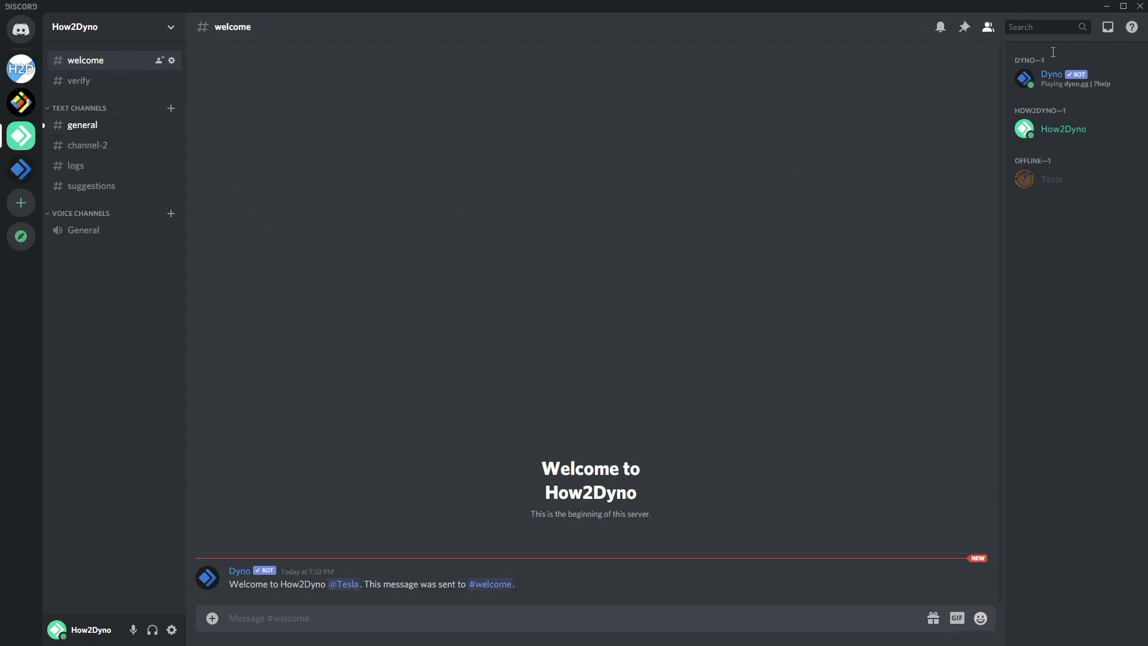
Step: Kick the new member Tesla so Dyno posts the default leave message
right_click(1051, 178)
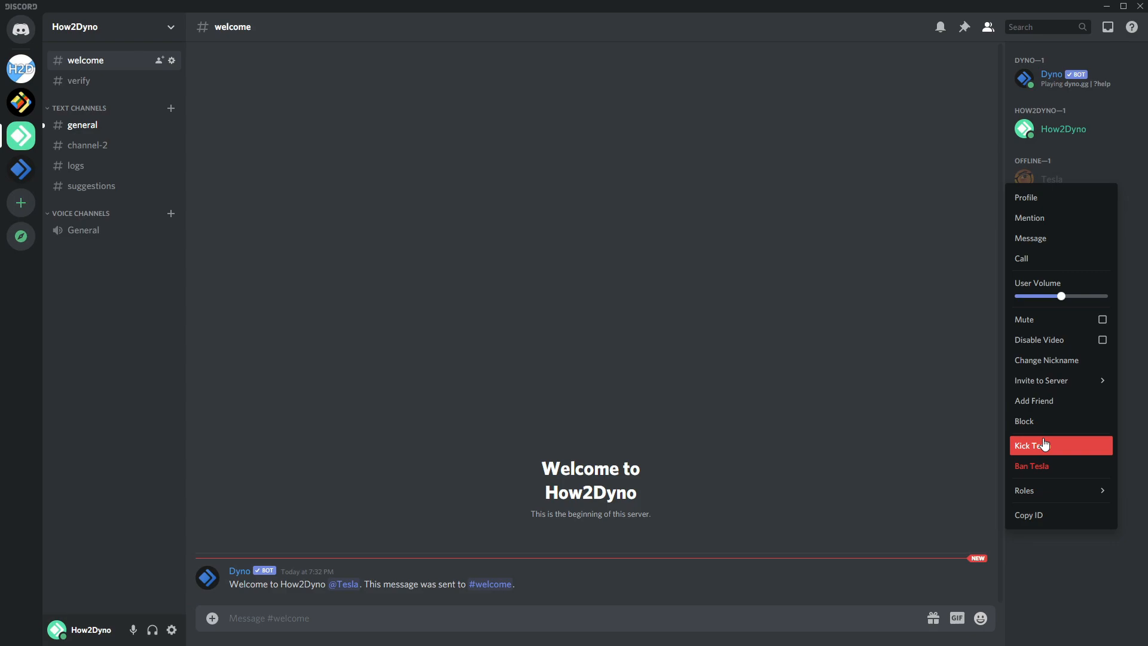
mouse_move(1045, 447)
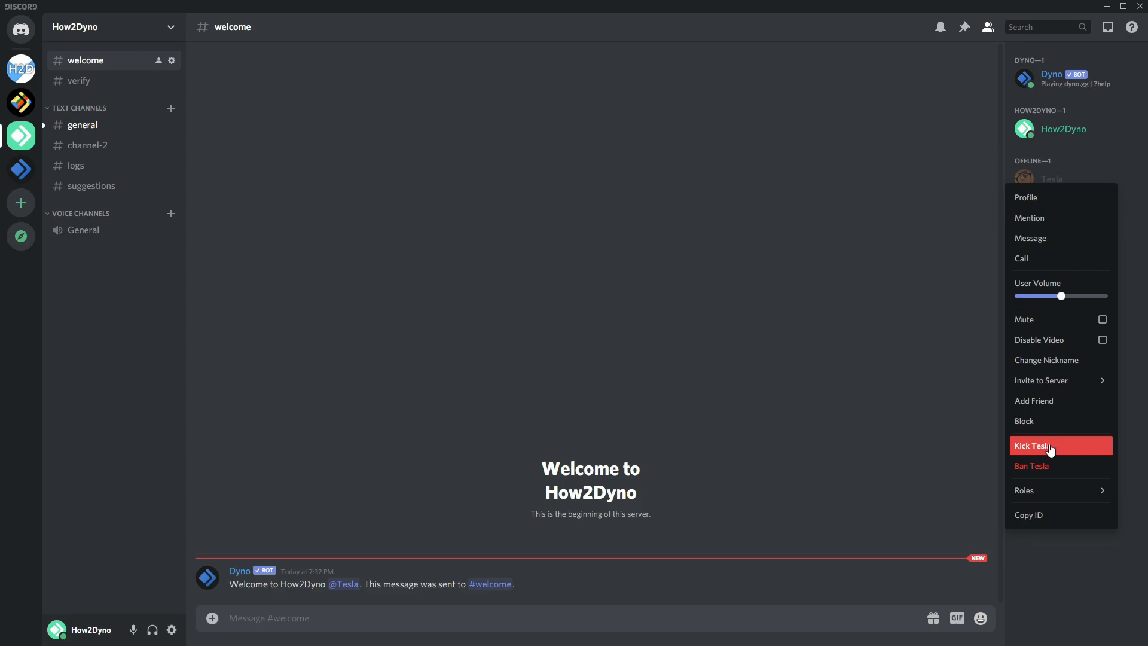
click(1036, 445)
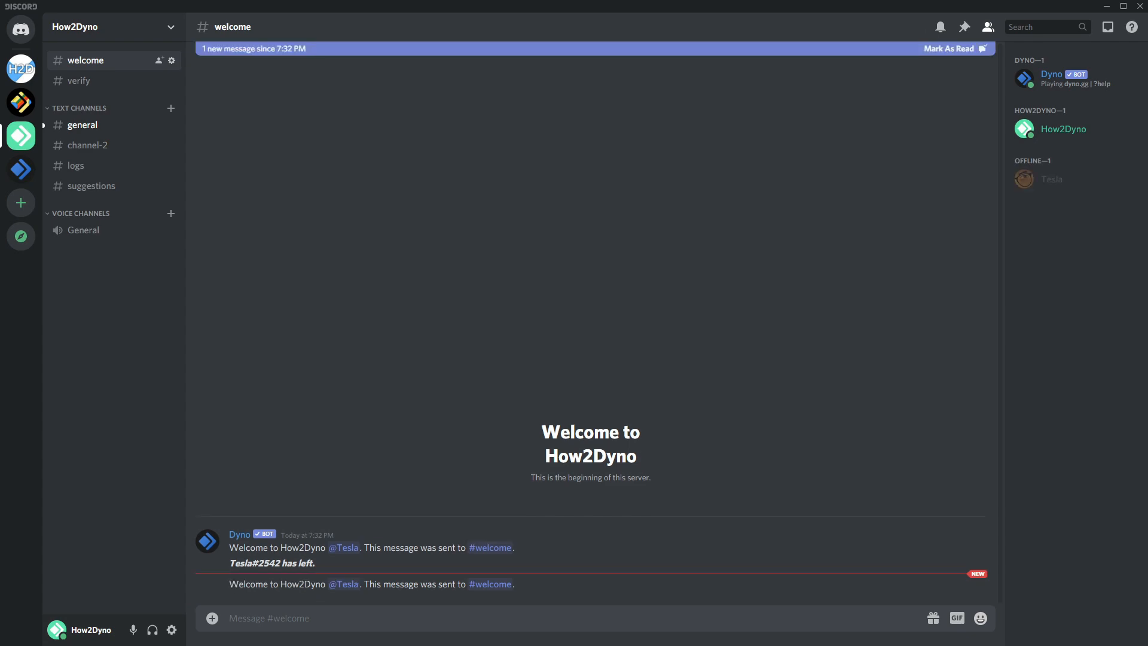
Step: Ban Tesla and confirm, triggering Dyno's default ban message
click(950, 48)
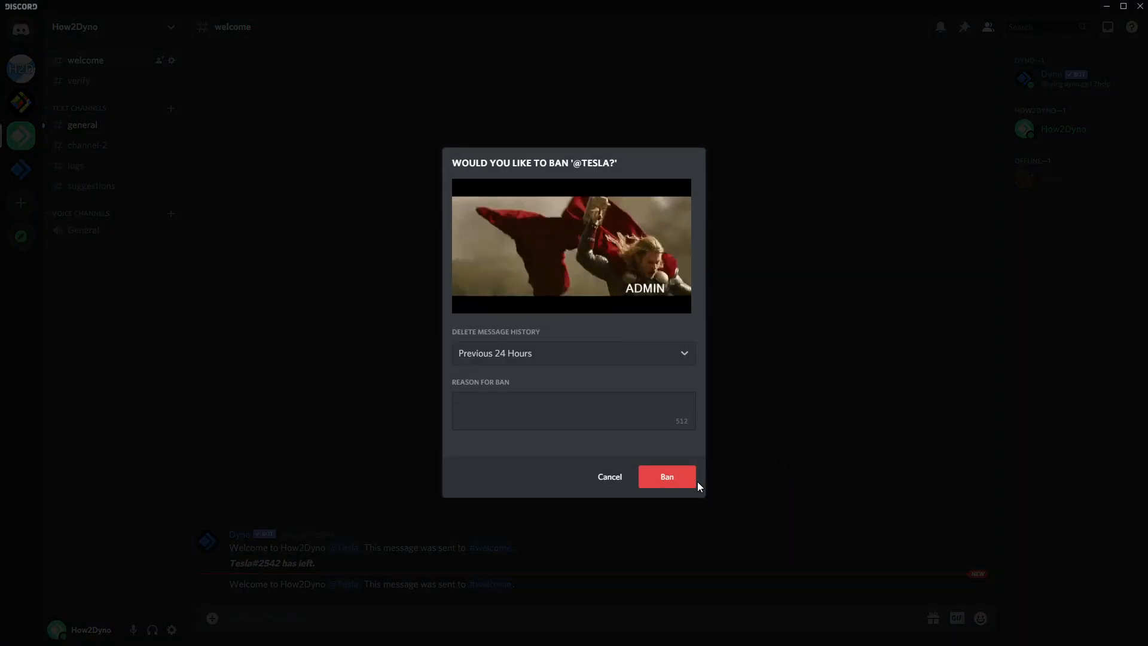
click(666, 477)
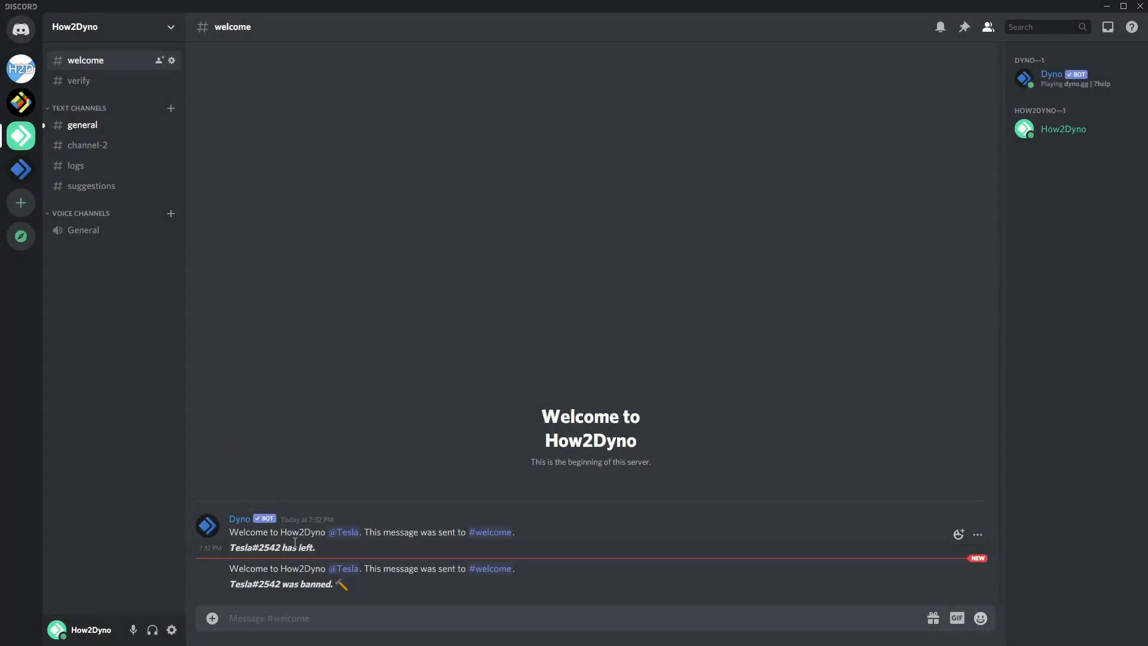
mouse_move(298, 600)
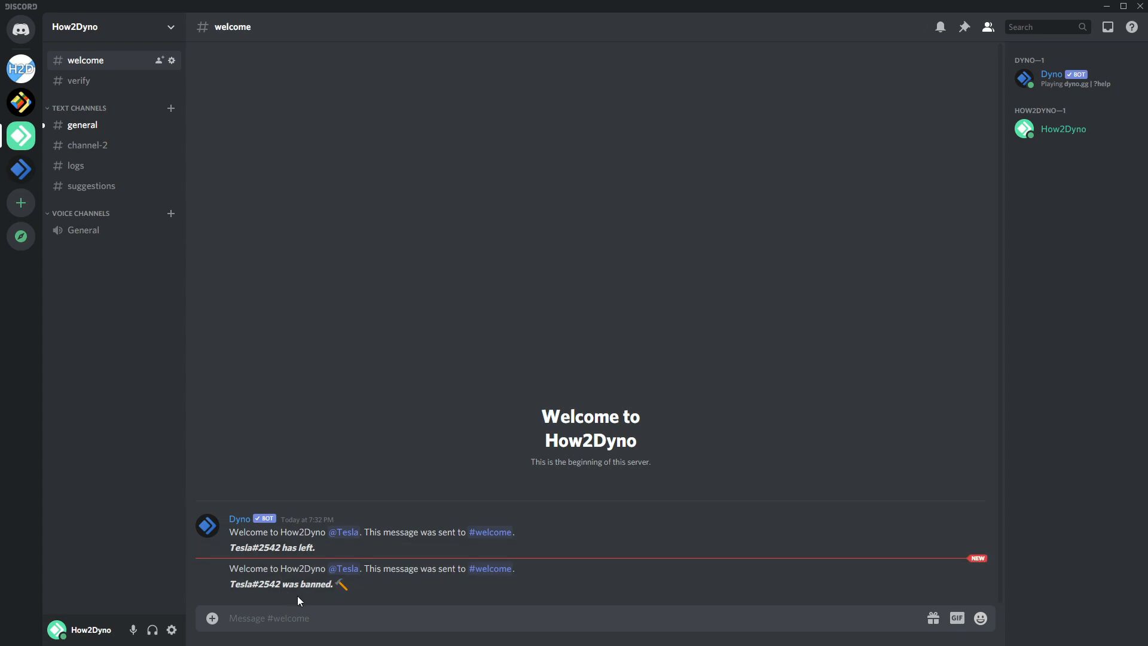
mouse_move(318, 488)
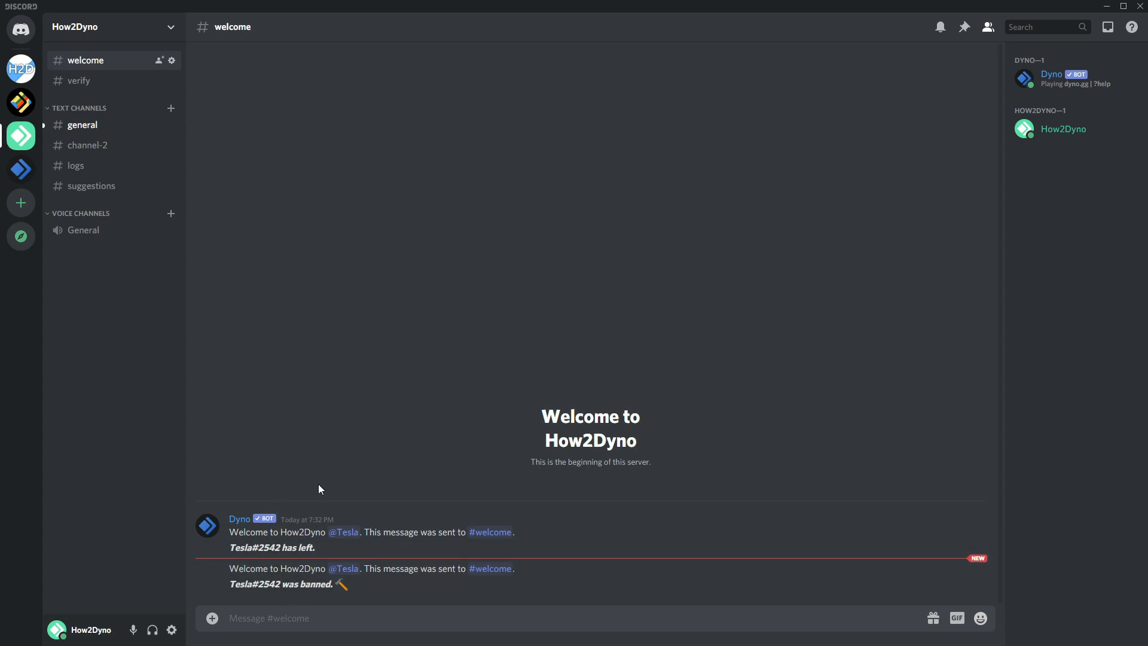